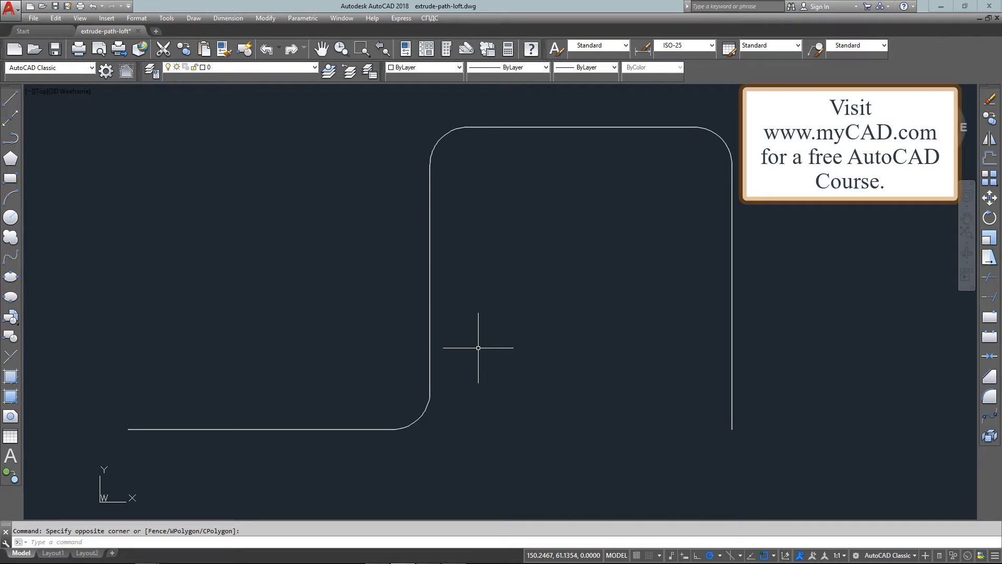
pyautogui.moveTo(478, 361)
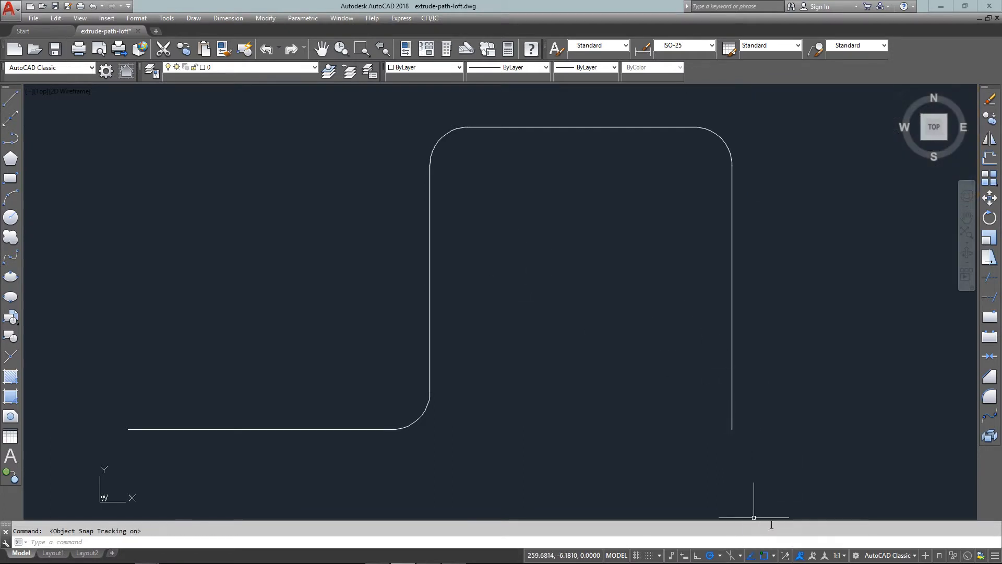
pyautogui.moveTo(618, 329)
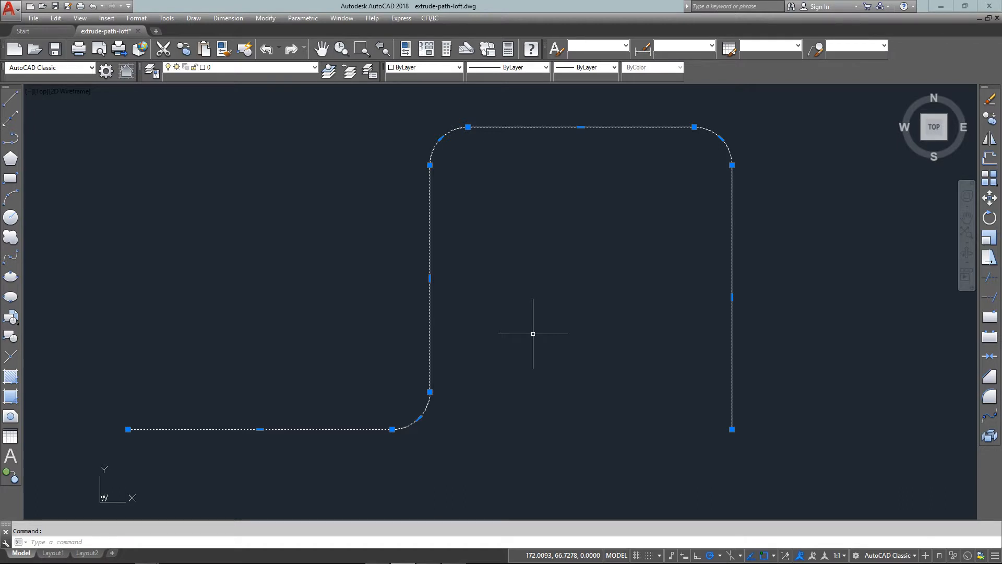
pyautogui.moveTo(484, 146)
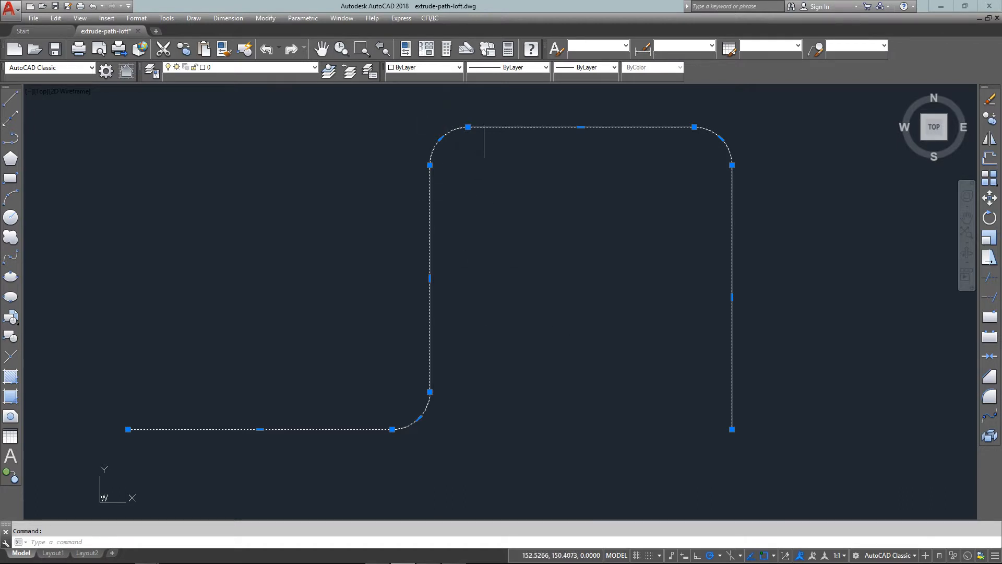
pyautogui.moveTo(725, 403)
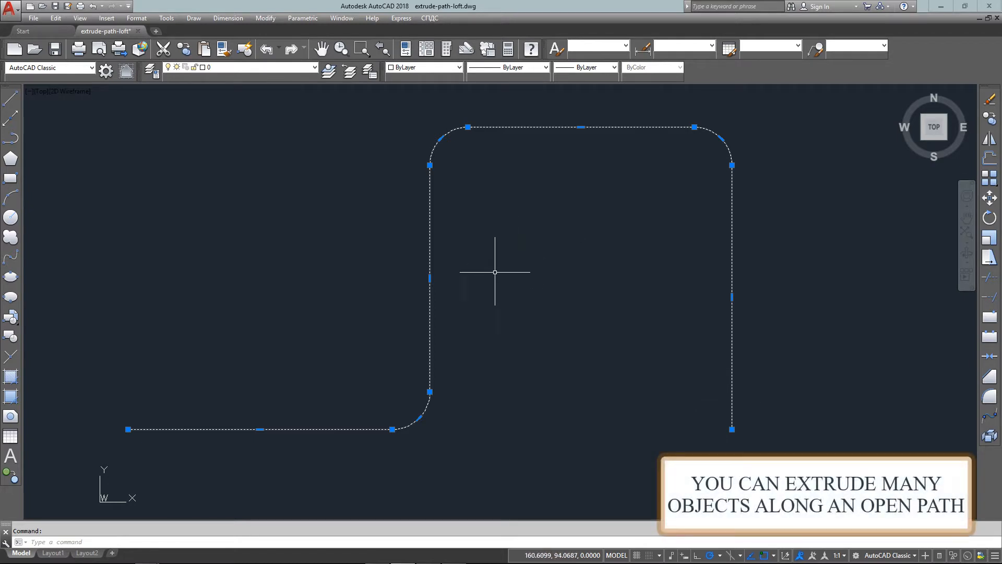
pyautogui.moveTo(525, 240)
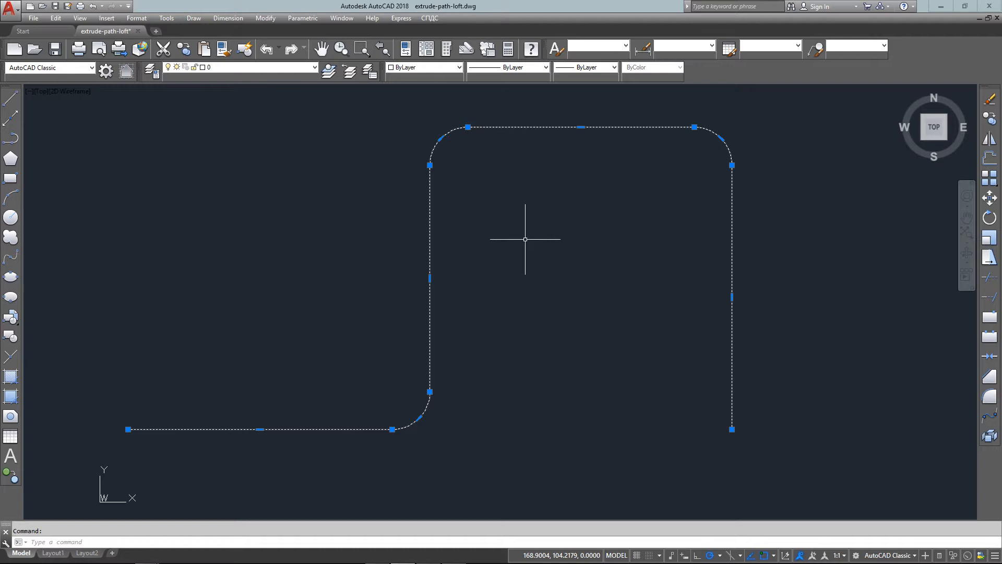
# Step: Start a circle centred on the open path's left endpoint for the radius-6 profile
pyautogui.write('c')
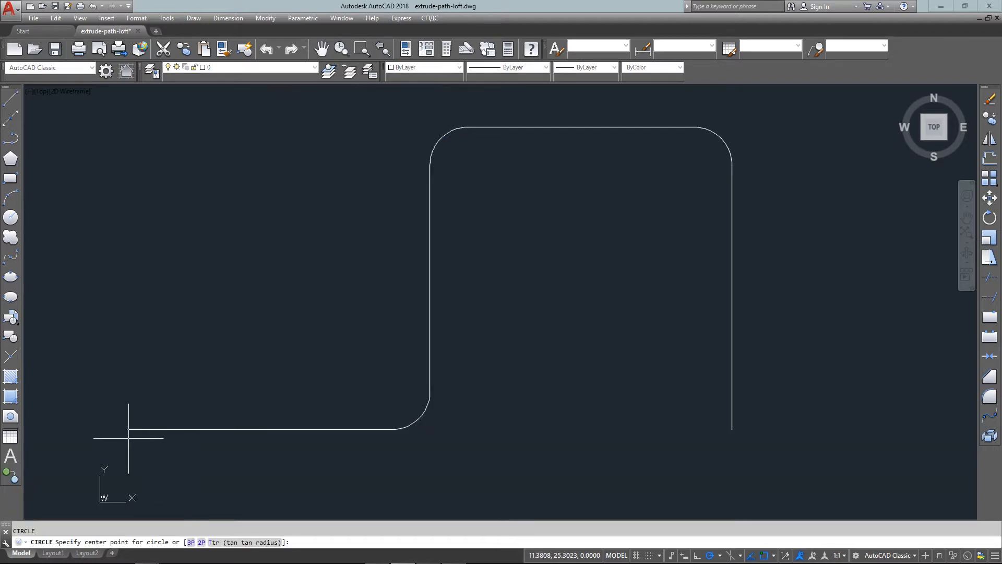
pyautogui.moveTo(129, 430)
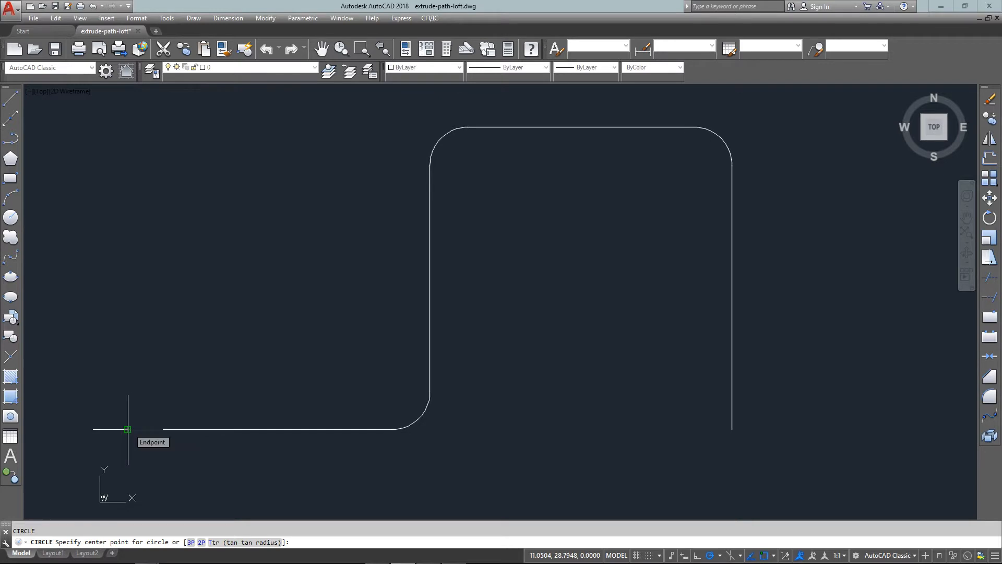
pyautogui.click(127, 430)
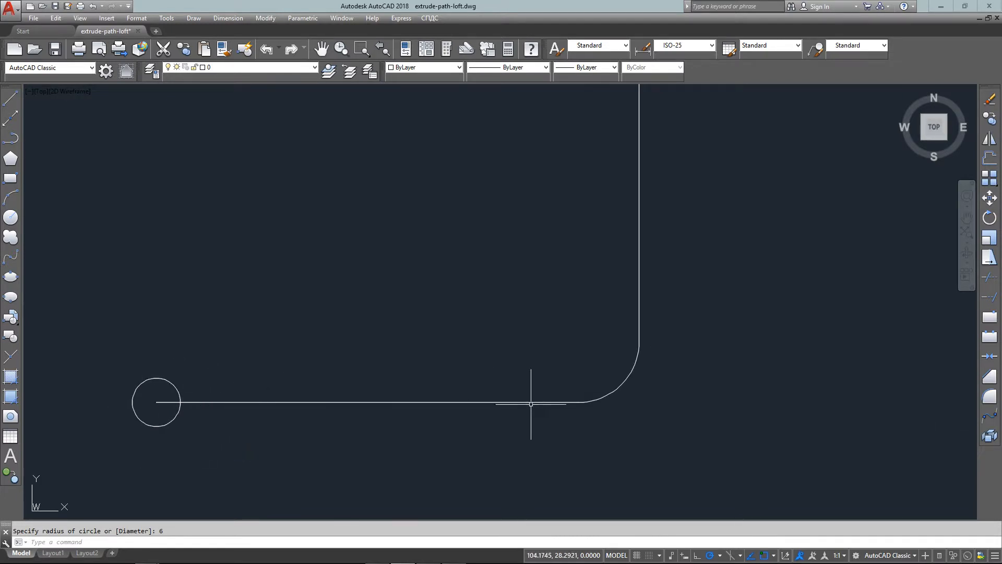
pyautogui.moveTo(318, 405)
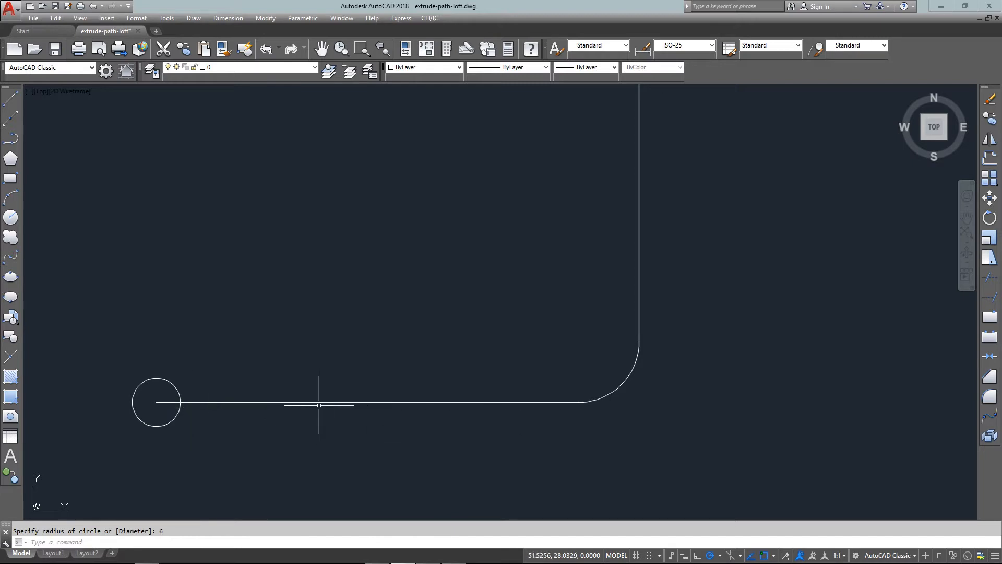
pyautogui.moveTo(248, 386)
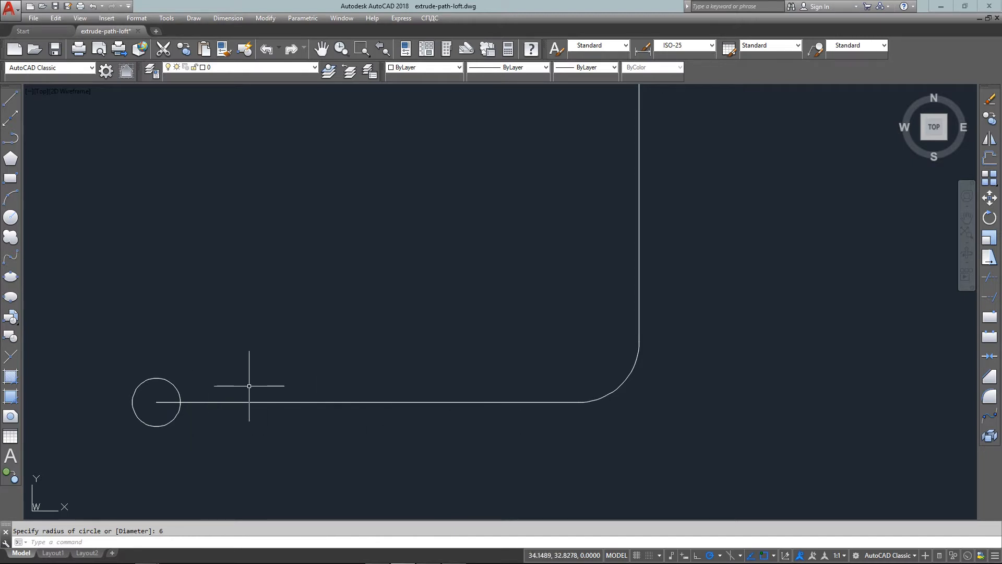
# Step: Rotate the circle 90° in 3D about the Y axis through the path's endpoint
pyautogui.write('ROTATE')
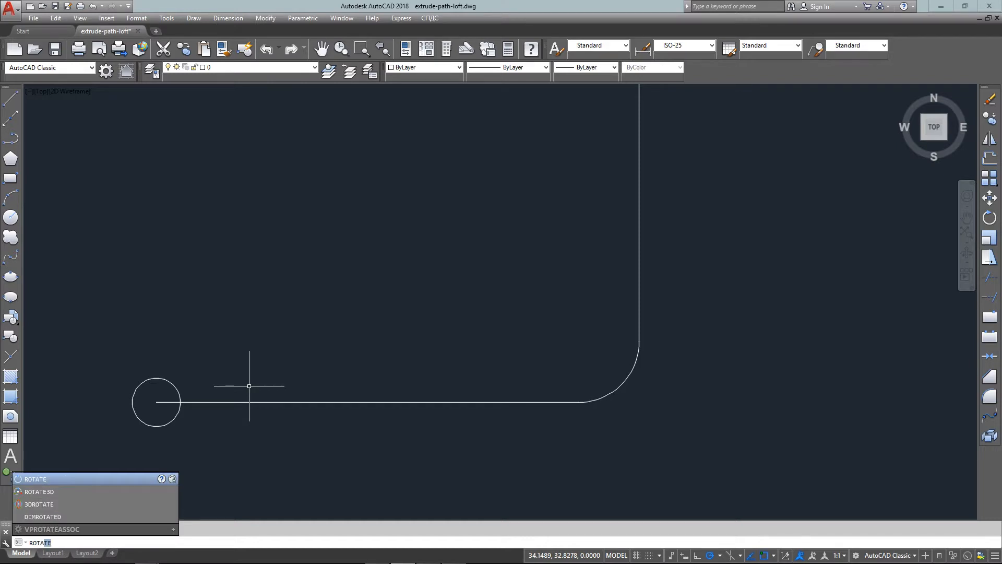
pyautogui.click(39, 490)
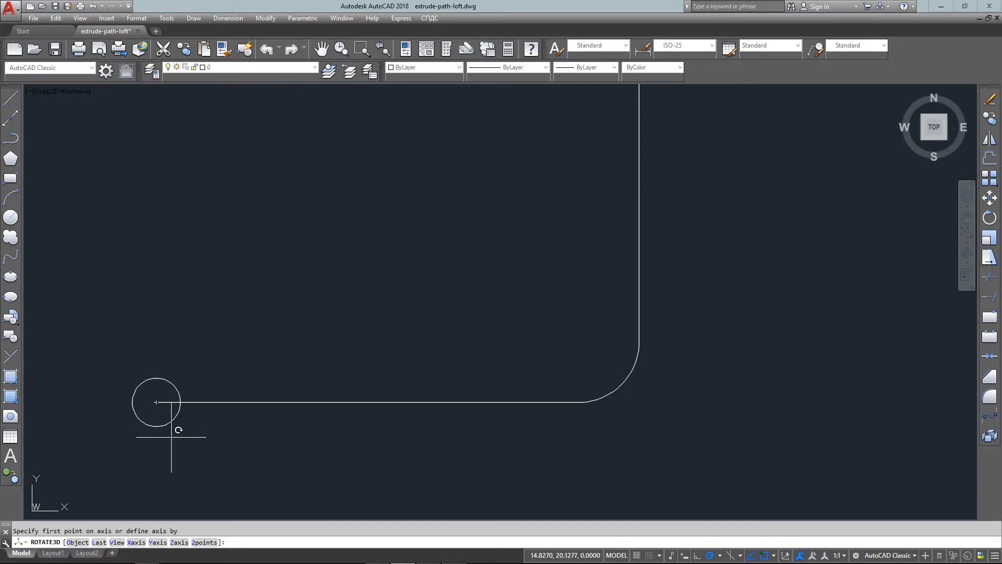
pyautogui.write('t')
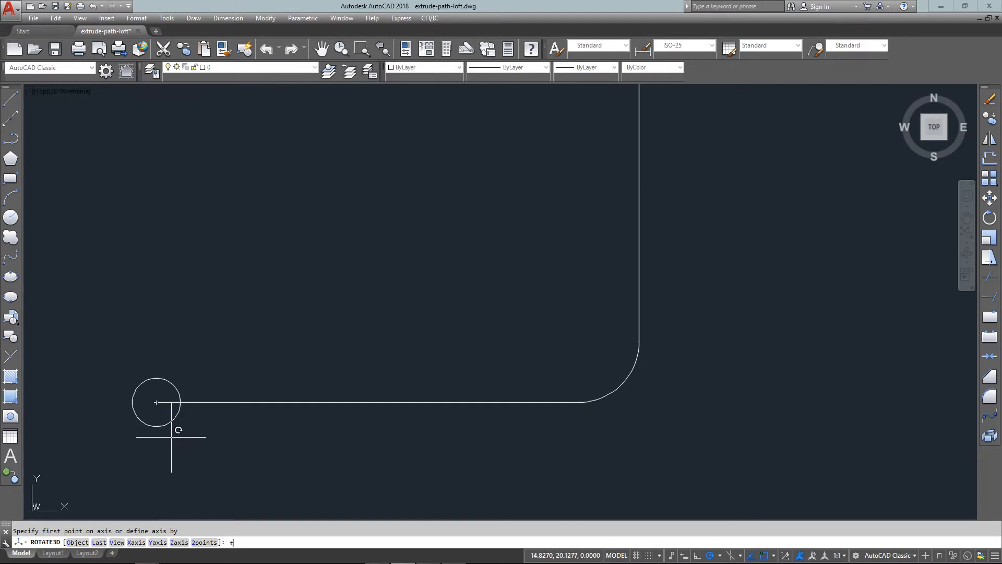
pyautogui.write('y')
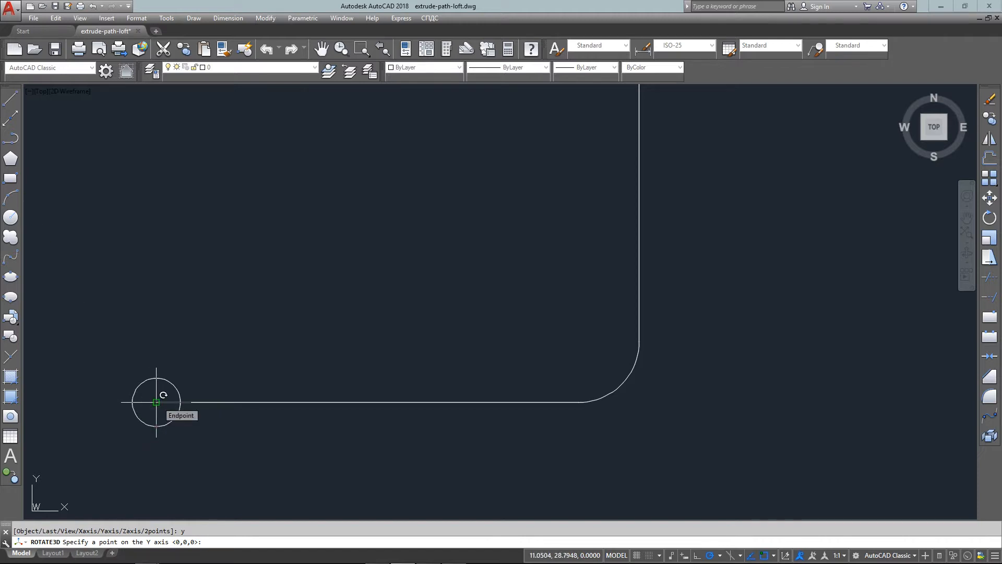
pyautogui.click(154, 401)
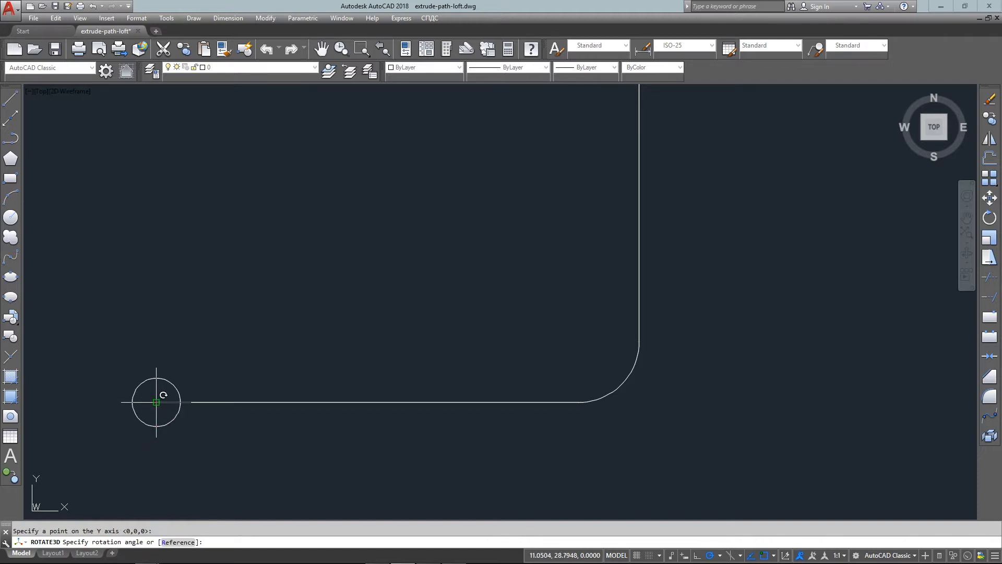
pyautogui.write('90')
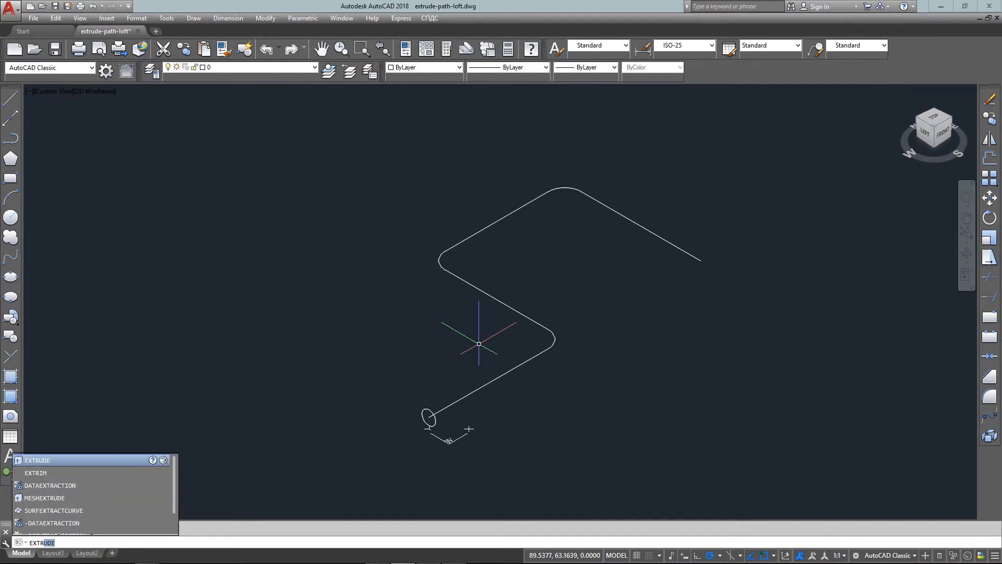
# Step: Extrude the circle along the bent polyline path to form a tube
pyautogui.click(37, 459)
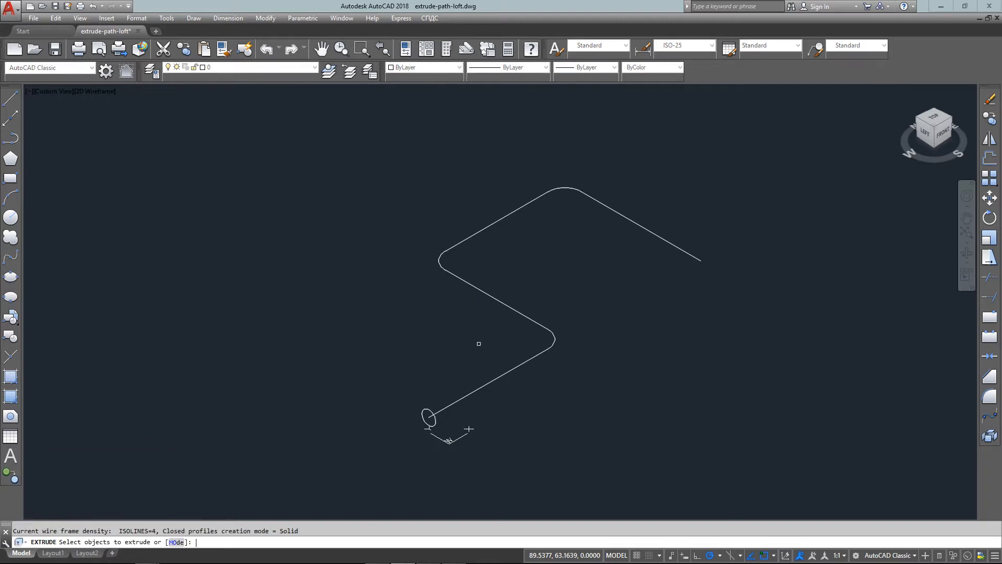
pyautogui.click(426, 418)
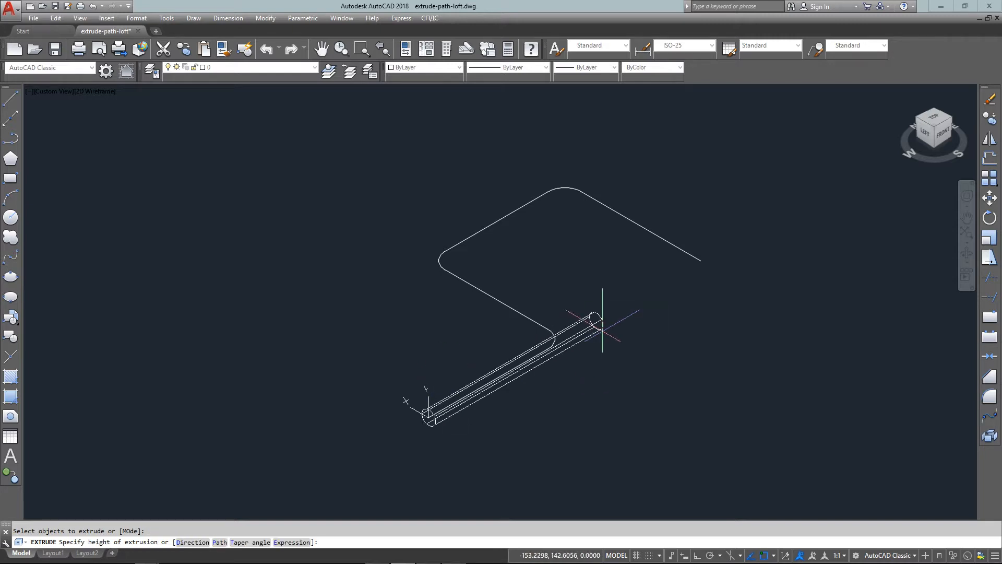
pyautogui.write('p')
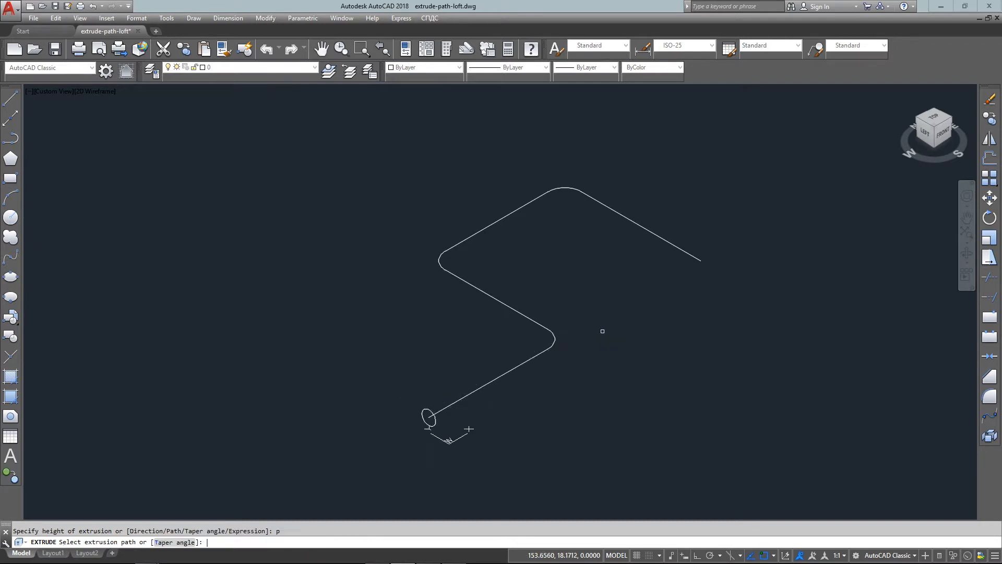
pyautogui.click(471, 236)
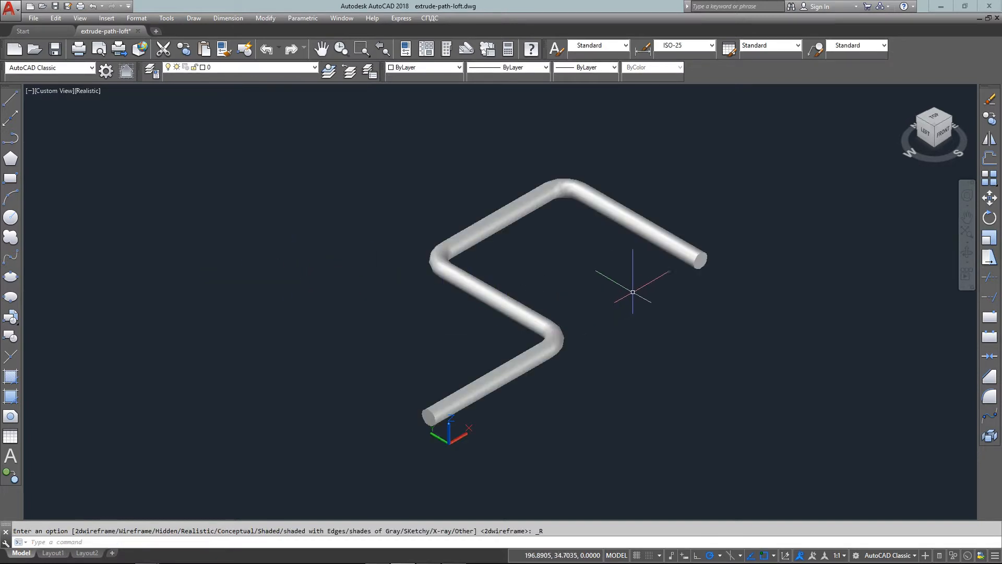
pyautogui.moveTo(521, 282)
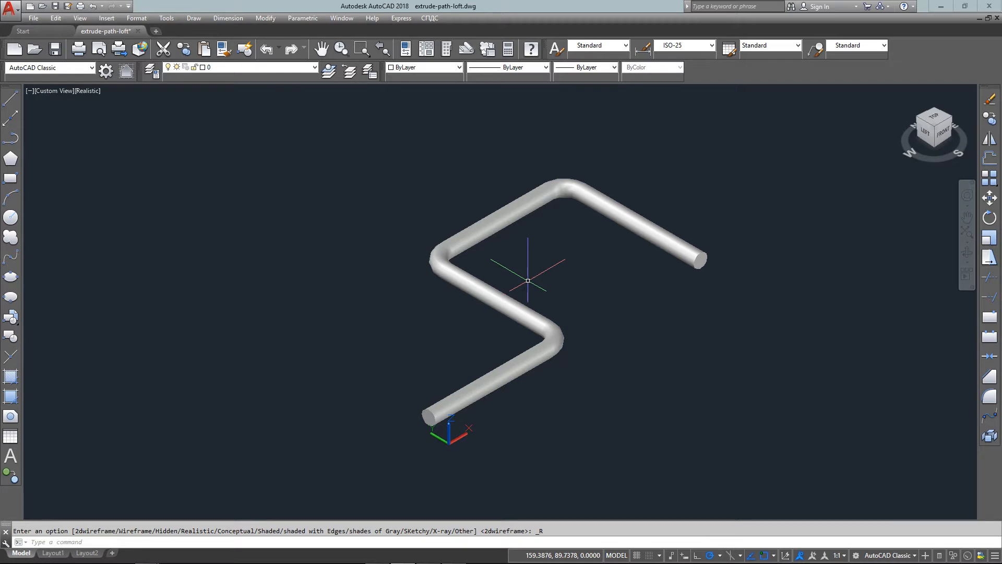
pyautogui.moveTo(530, 280)
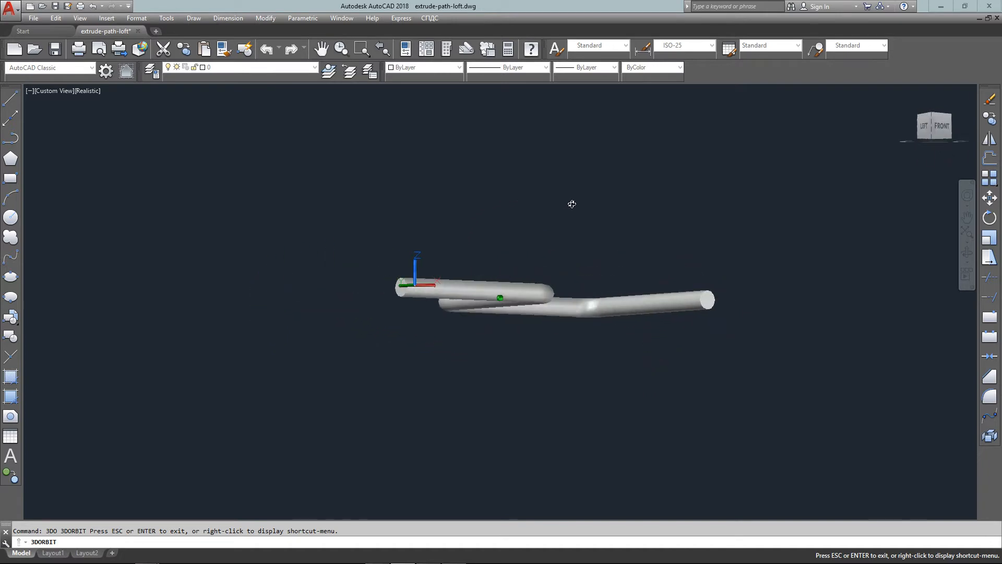
pyautogui.moveTo(570, 204); pyautogui.dragTo(342, 262)
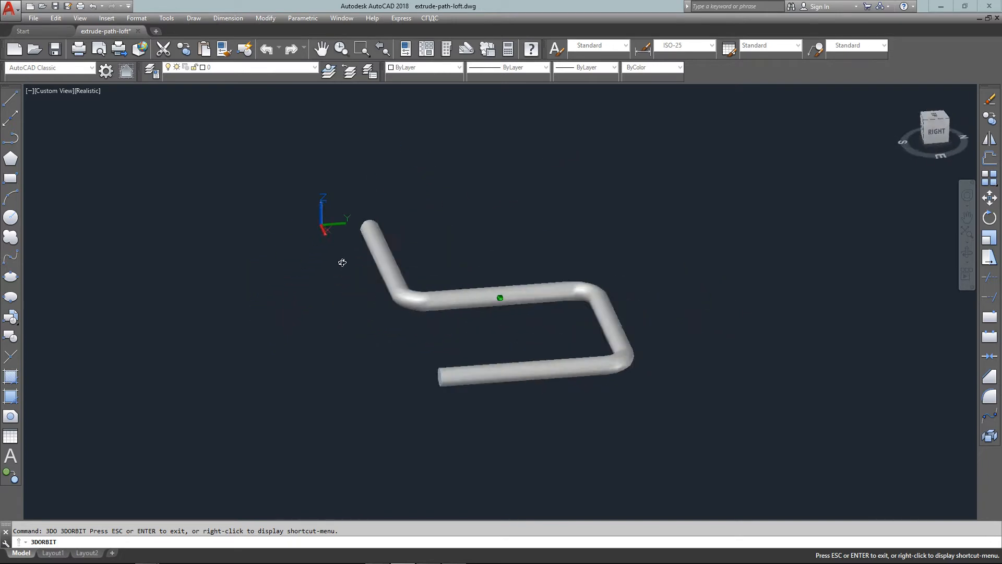
pyautogui.moveTo(342, 262); pyautogui.dragTo(524, 255)
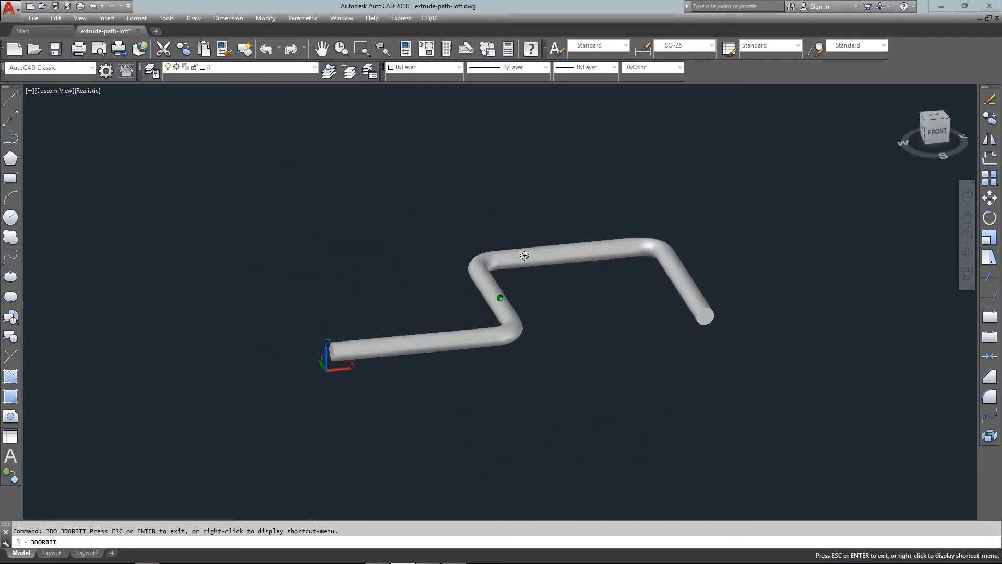
pyautogui.moveTo(524, 256); pyautogui.dragTo(444, 205)
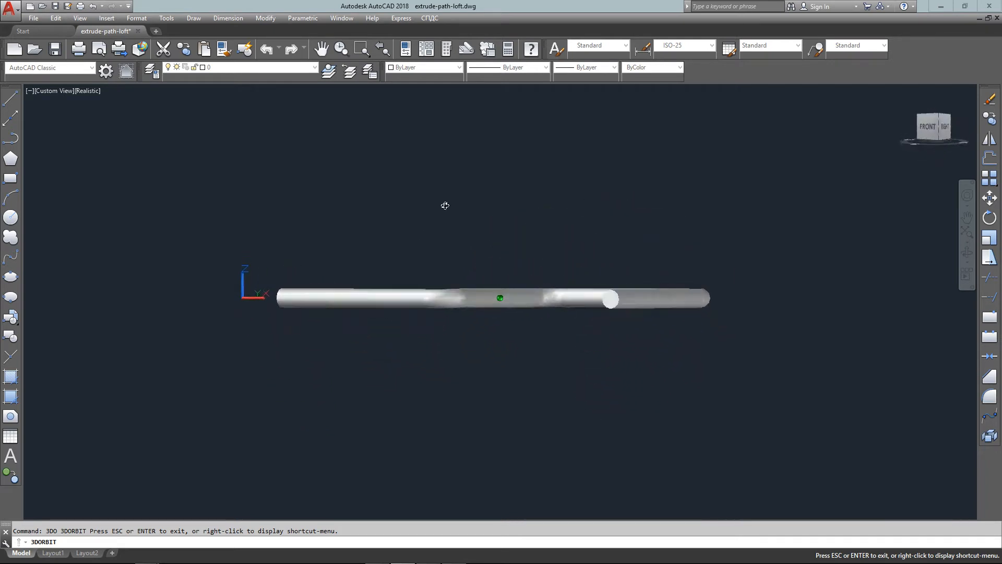
pyautogui.moveTo(444, 205); pyautogui.dragTo(480, 265)
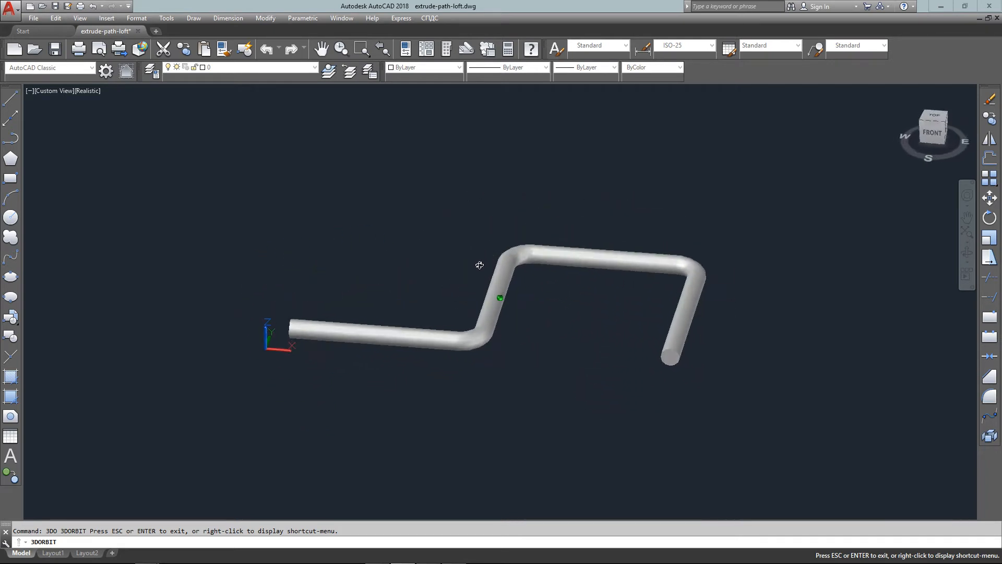
pyautogui.moveTo(479, 265); pyautogui.dragTo(477, 274)
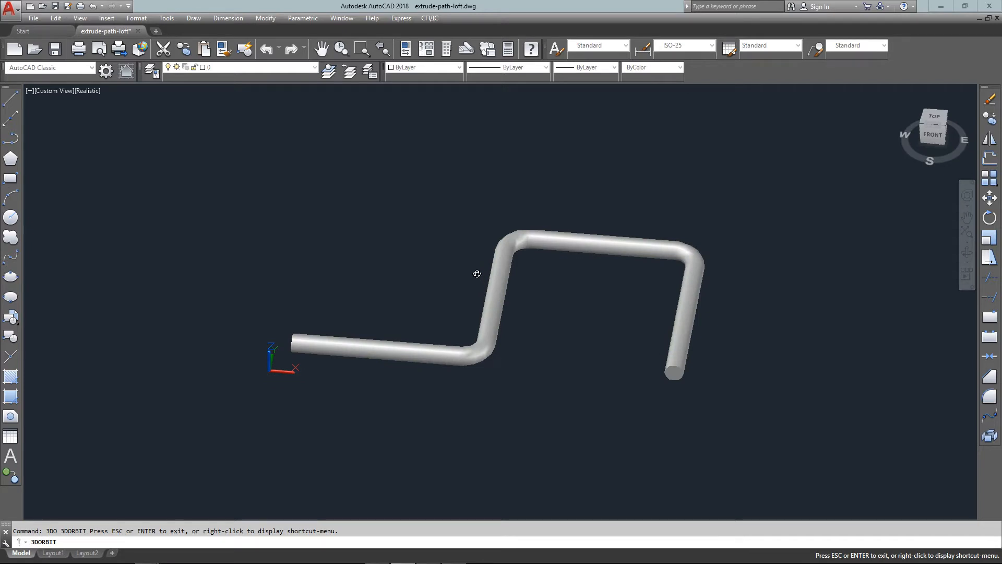
pyautogui.moveTo(459, 301)
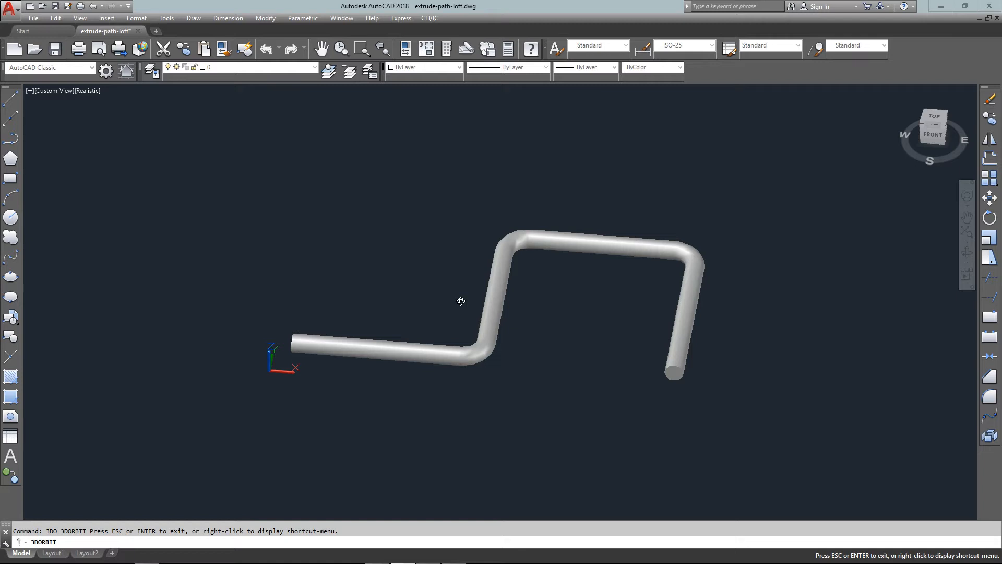
pyautogui.press('Escape')
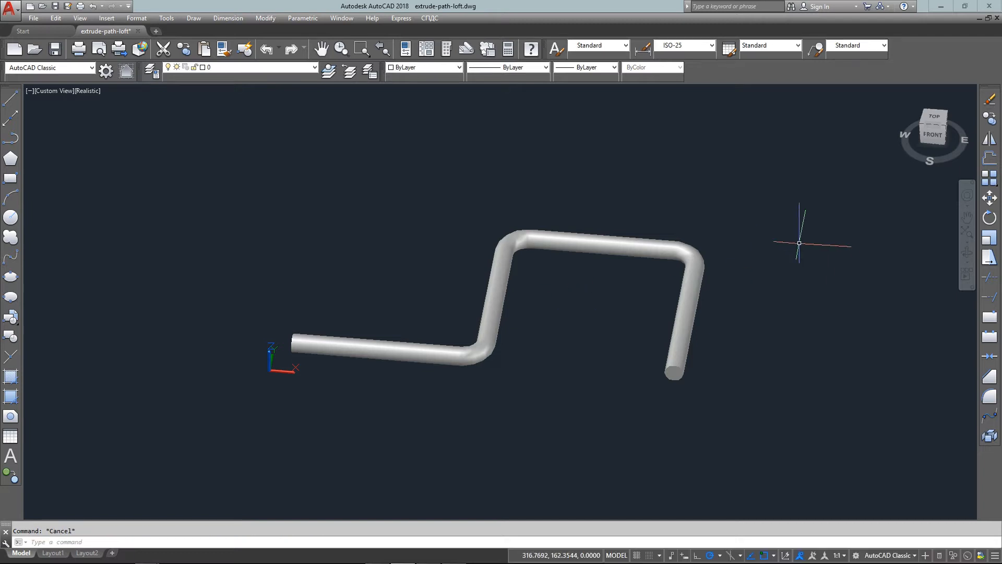
# Step: From the top view, draw a 100-unit square with RECTANG in place of the pipe
pyautogui.click(934, 115)
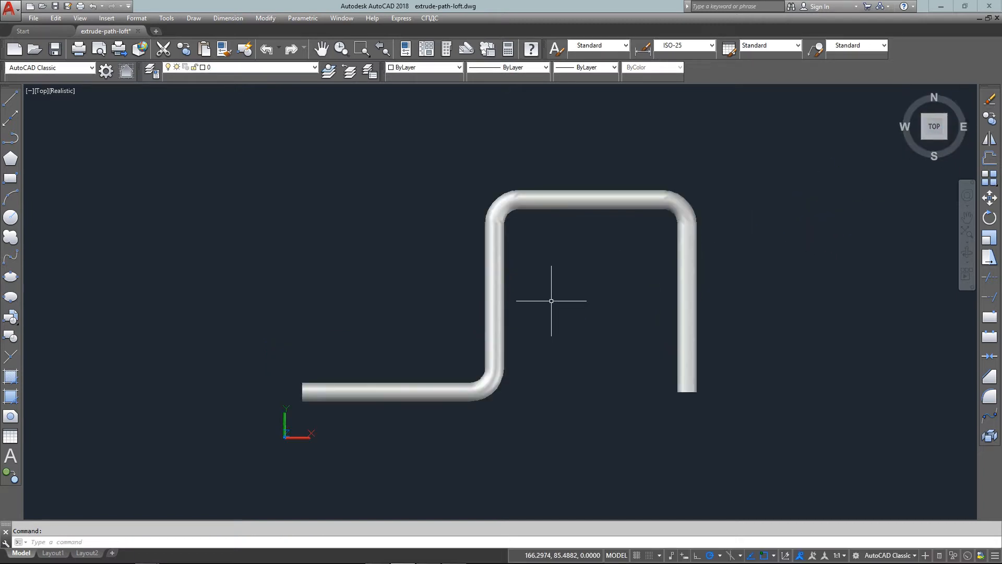
pyautogui.moveTo(560, 301)
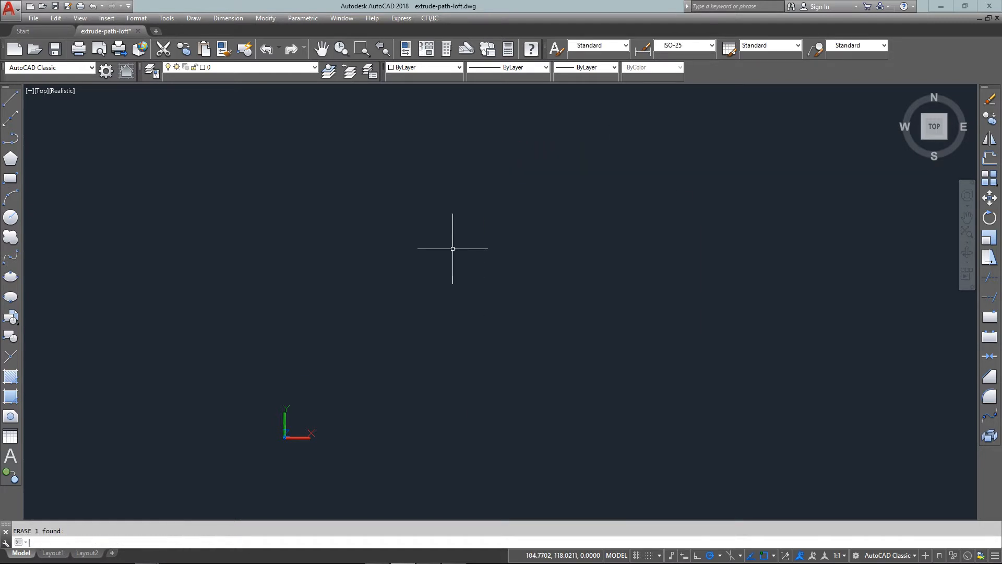
pyautogui.write('REC')
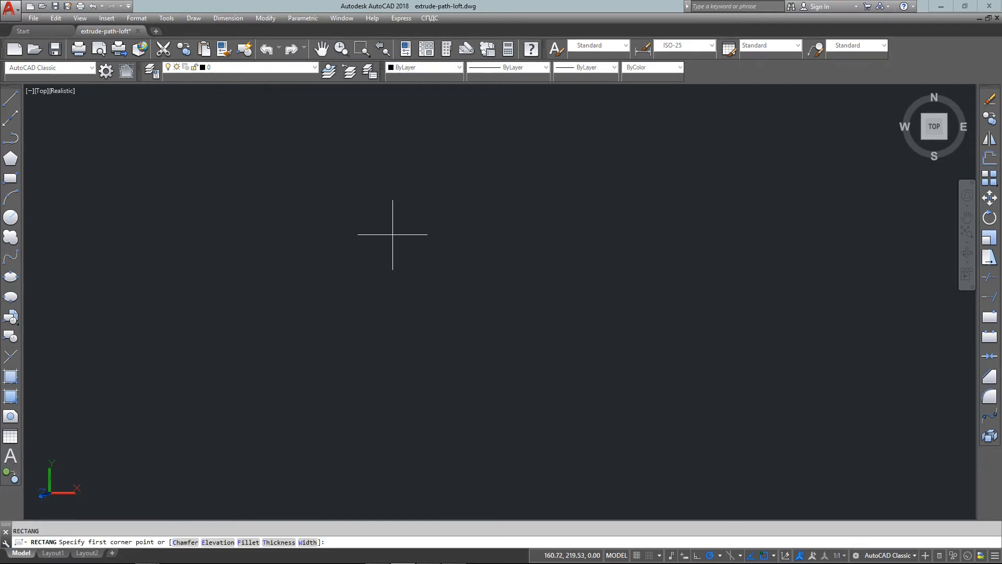
pyautogui.click(392, 234)
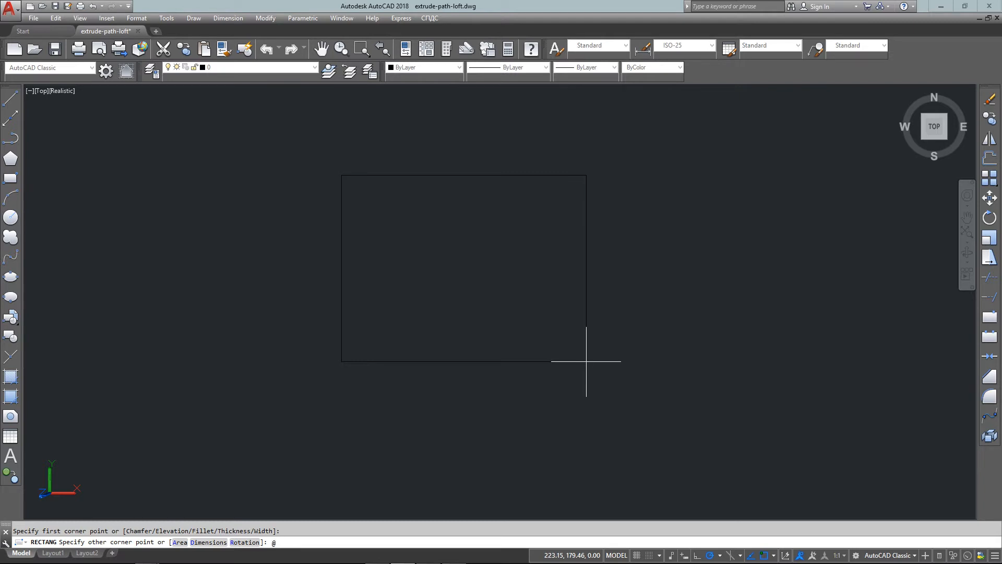
pyautogui.write('100,')
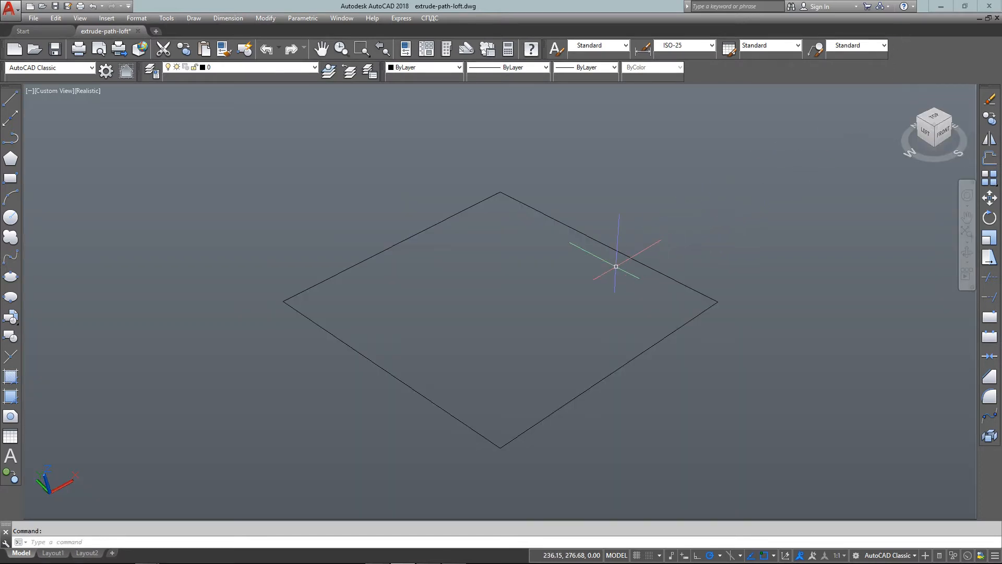
# Step: Extrude the square to height 50 with a 45° taper angle, forming a pyramid
pyautogui.write('extru')
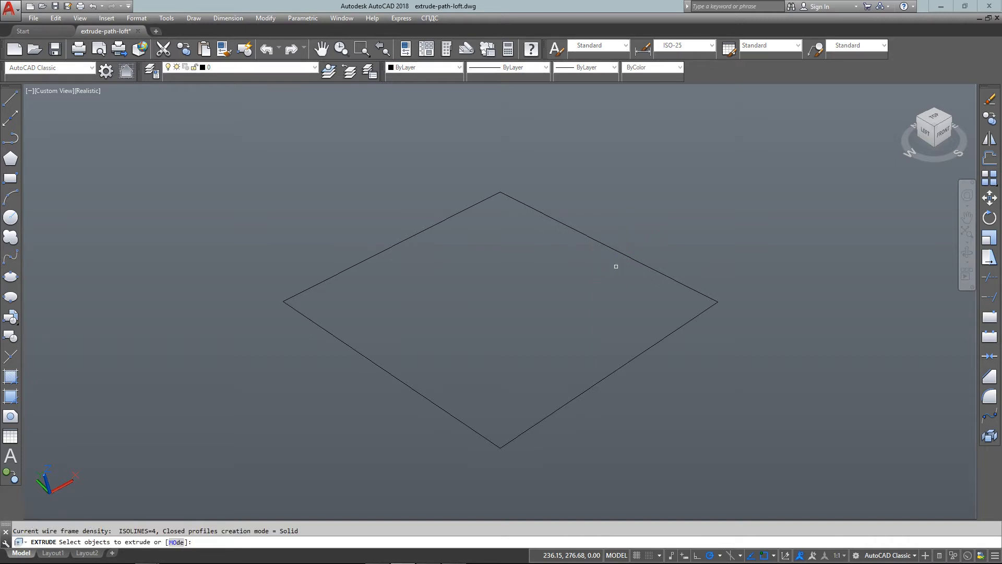
pyautogui.click(617, 261)
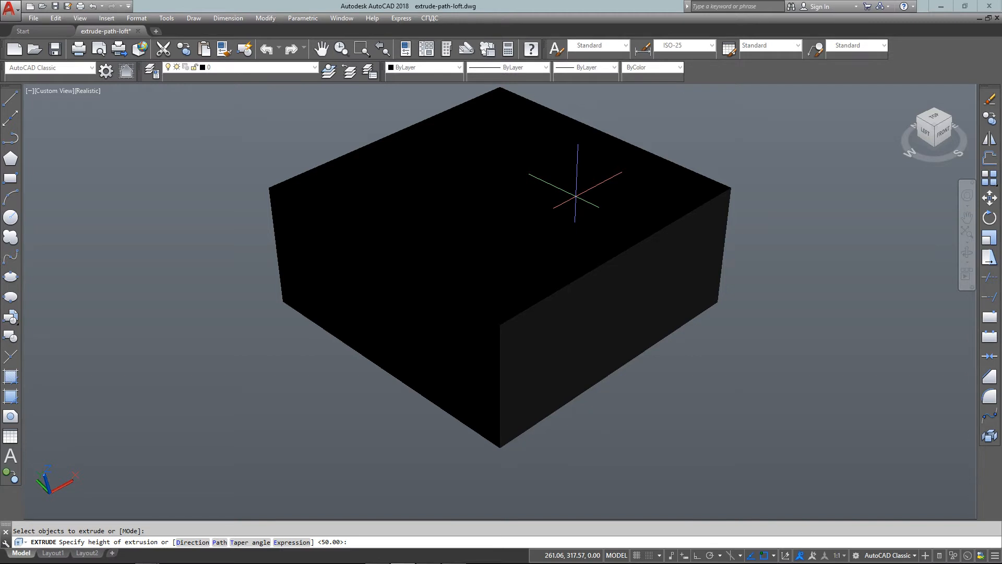
pyautogui.write('t')
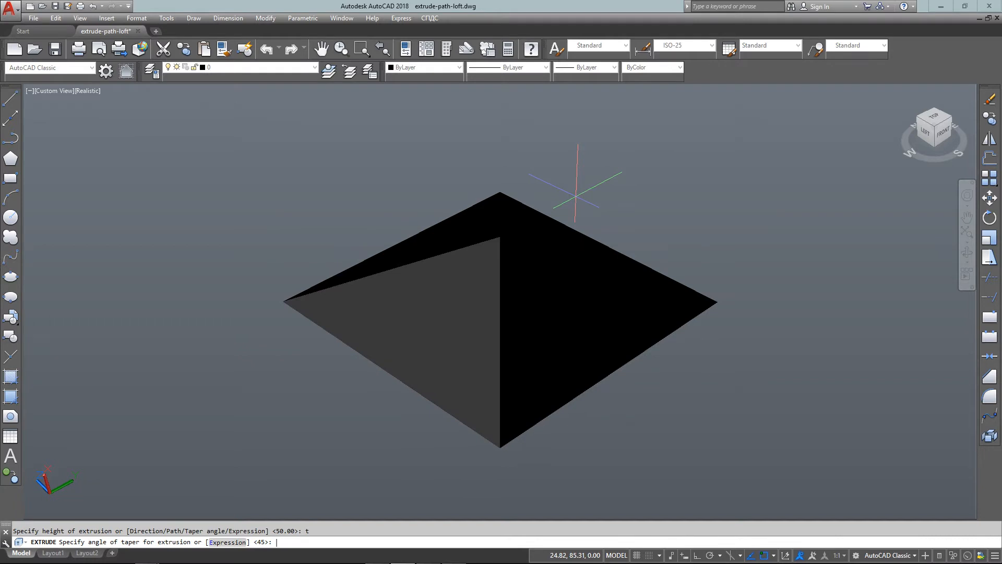
pyautogui.write('45')
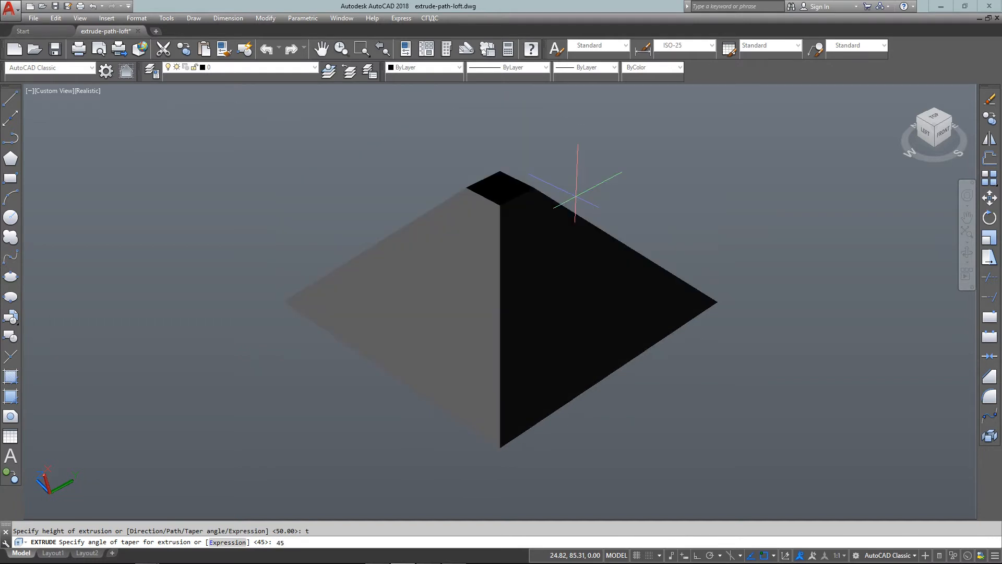
pyautogui.press('Enter')
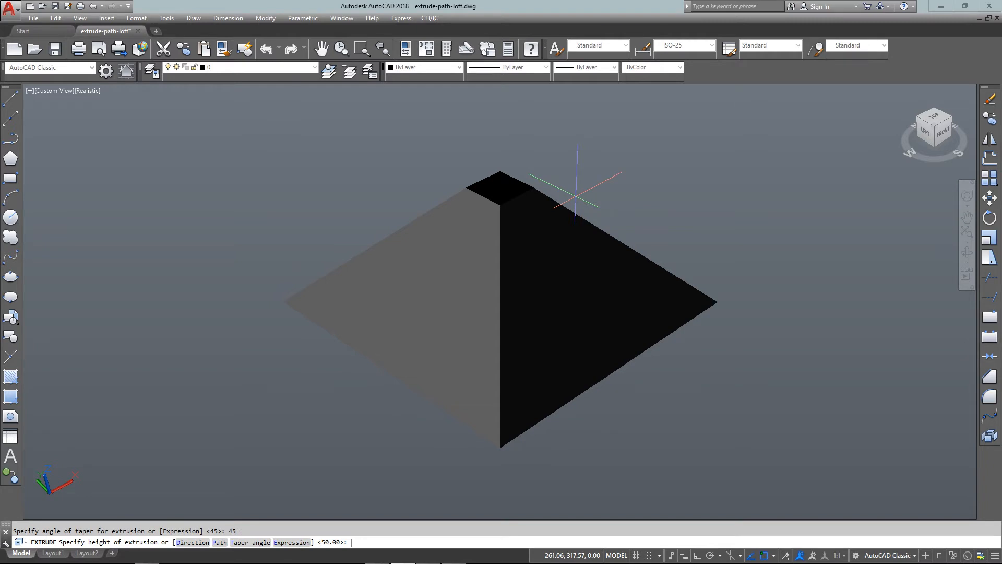
pyautogui.write('50')
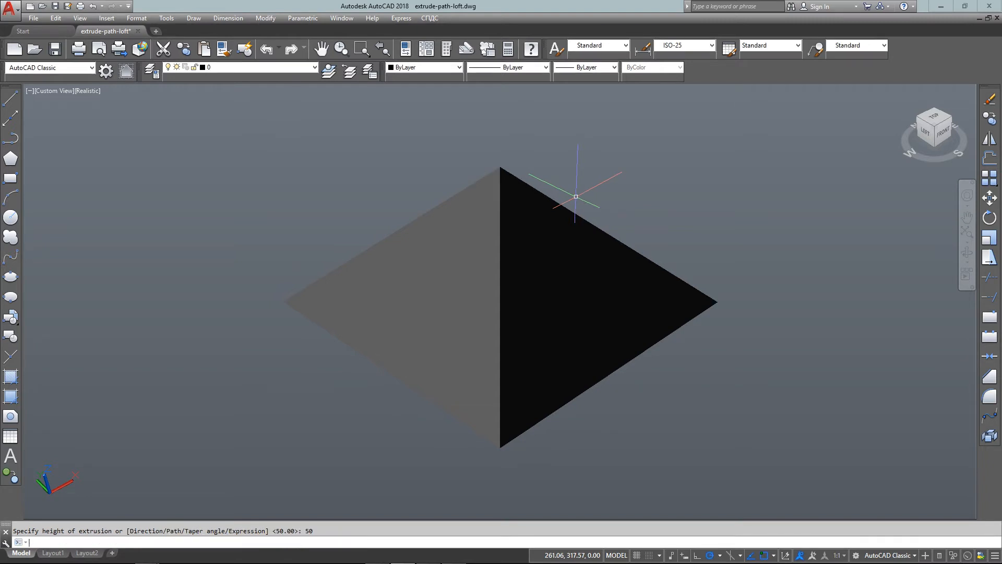
pyautogui.write('3do')
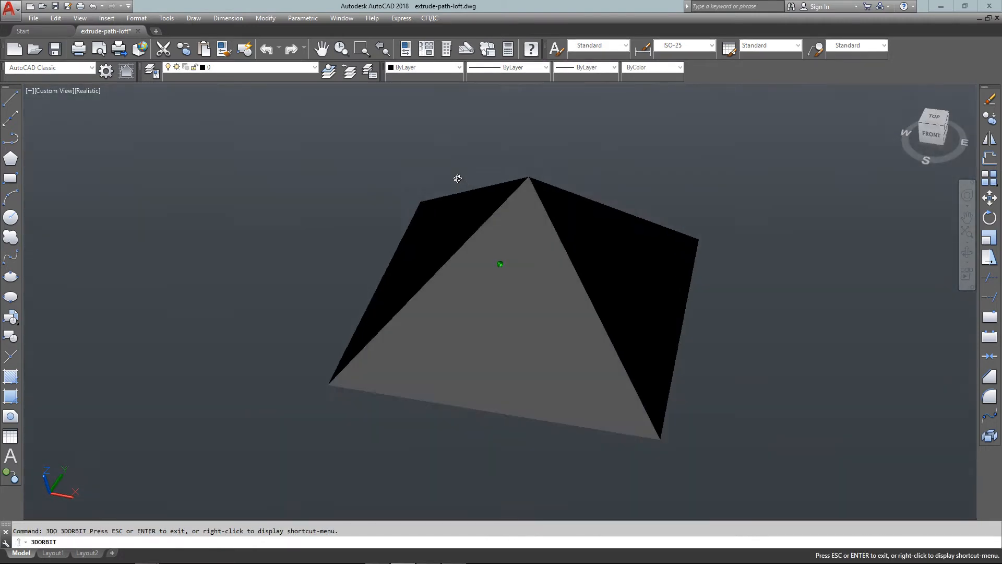
pyautogui.moveTo(457, 178); pyautogui.dragTo(558, 194)
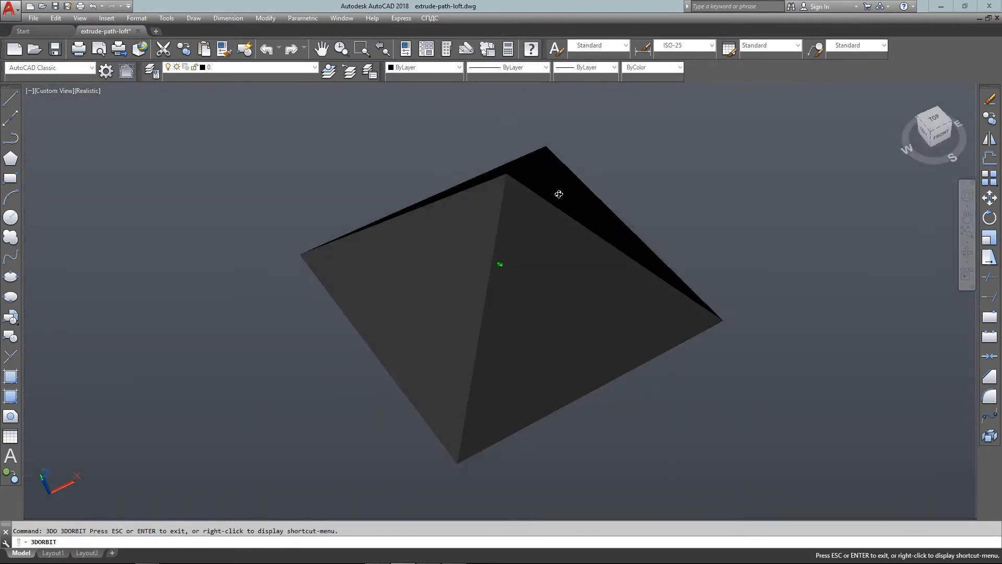
pyautogui.moveTo(558, 194); pyautogui.dragTo(468, 167)
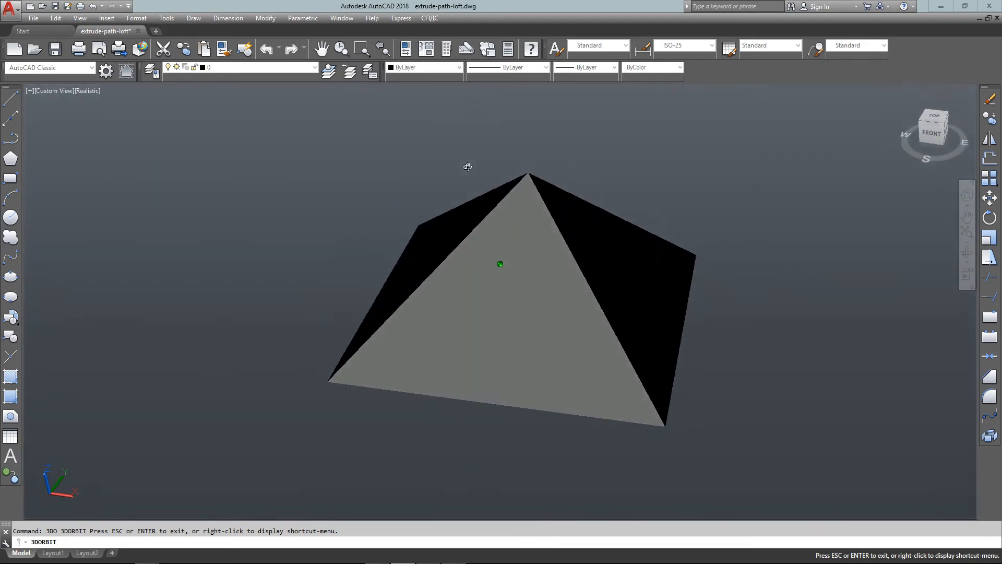
pyautogui.moveTo(468, 167); pyautogui.dragTo(617, 189)
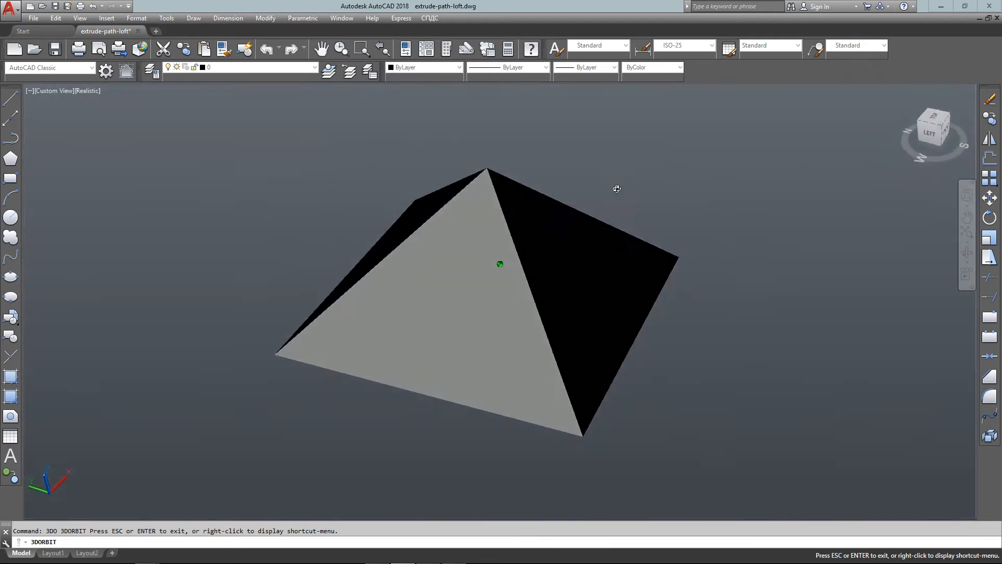
pyautogui.moveTo(616, 188); pyautogui.dragTo(461, 212)
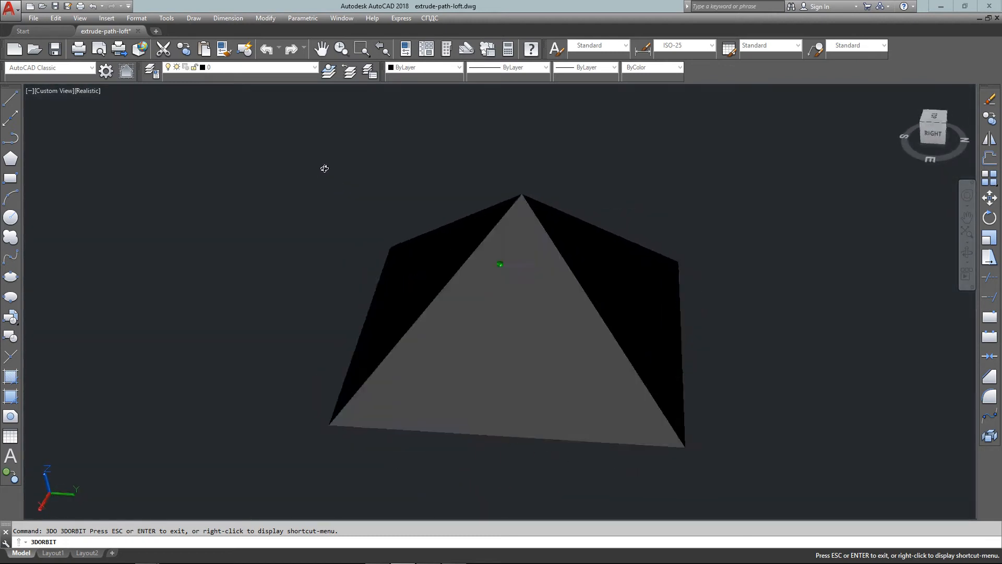
pyautogui.moveTo(323, 168); pyautogui.dragTo(498, 184)
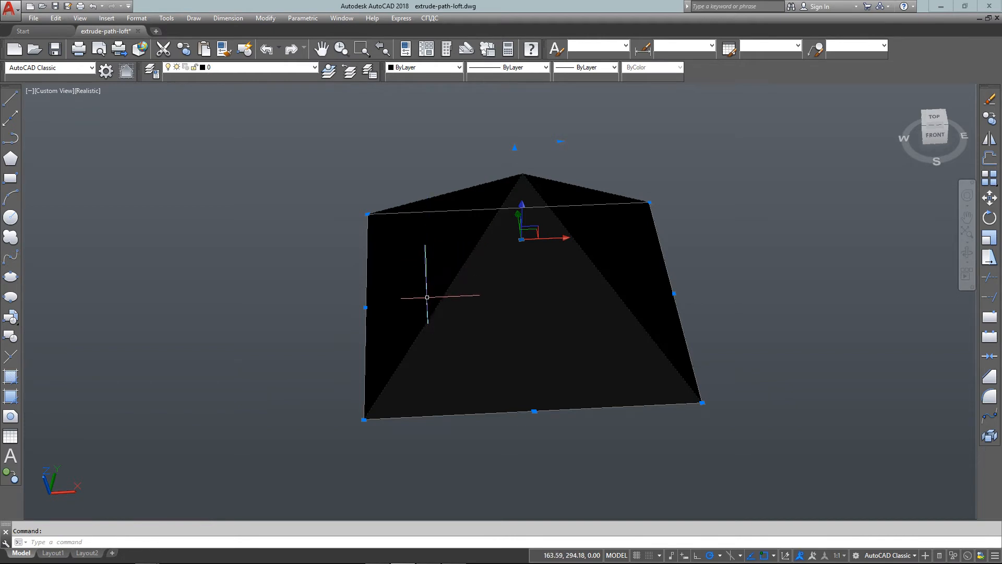
pyautogui.moveTo(522, 164)
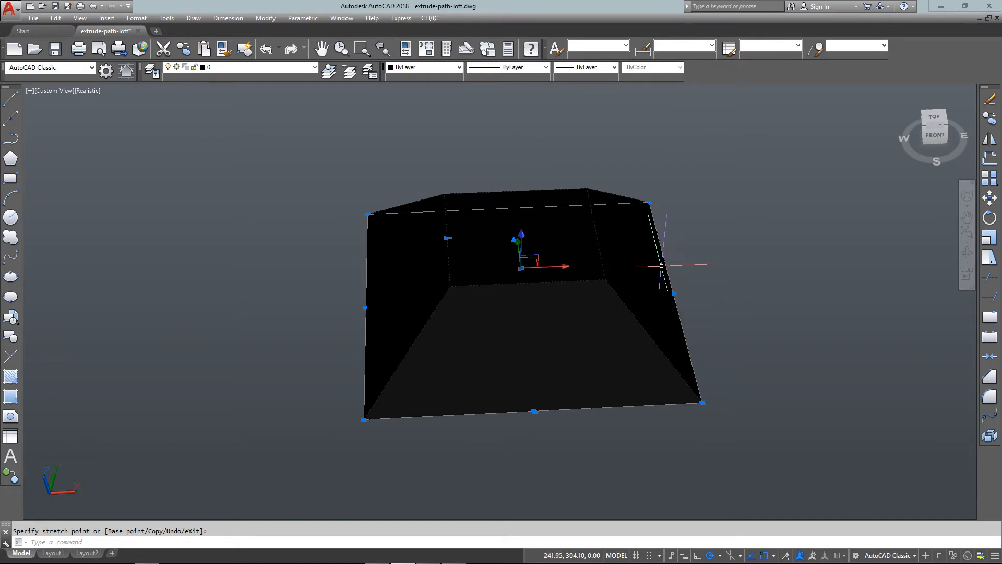
pyautogui.moveTo(541, 407)
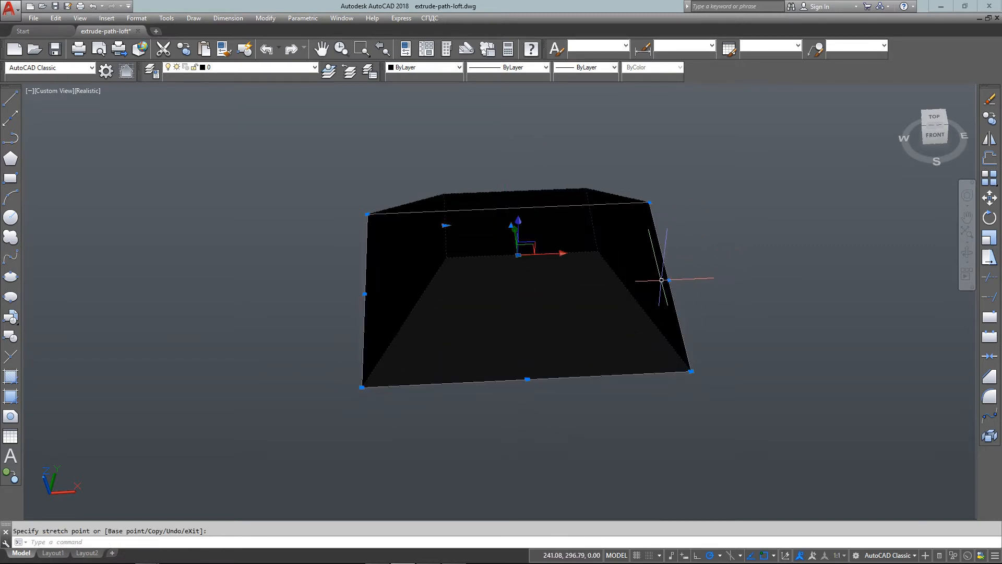
# Step: Stretch the pyramid's grips outward, undo the stretch, then delete the solid
pyautogui.moveTo(660, 279); pyautogui.dragTo(803, 274)
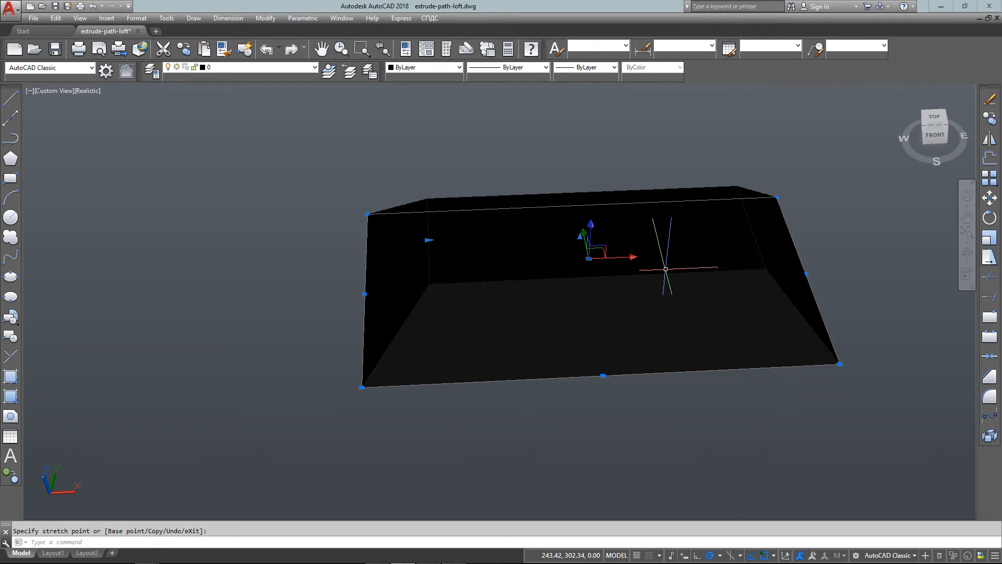
pyautogui.press('ctrl+z')
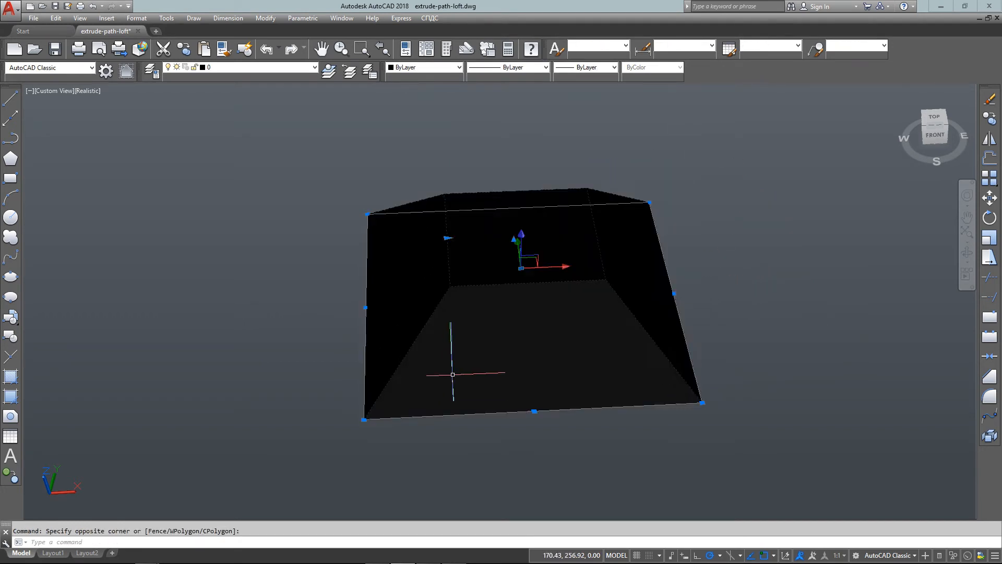
pyautogui.press('Delete')
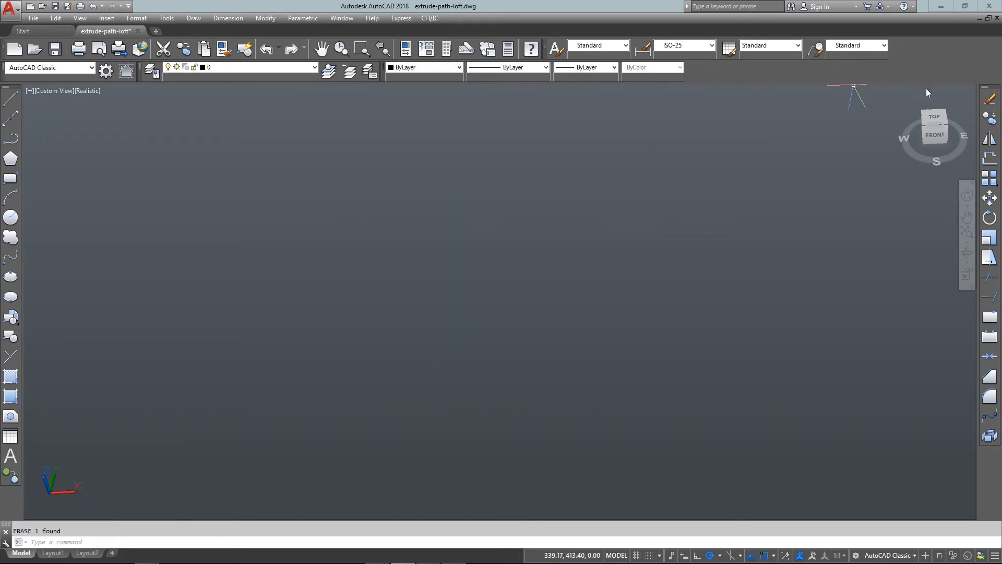
pyautogui.click(934, 117)
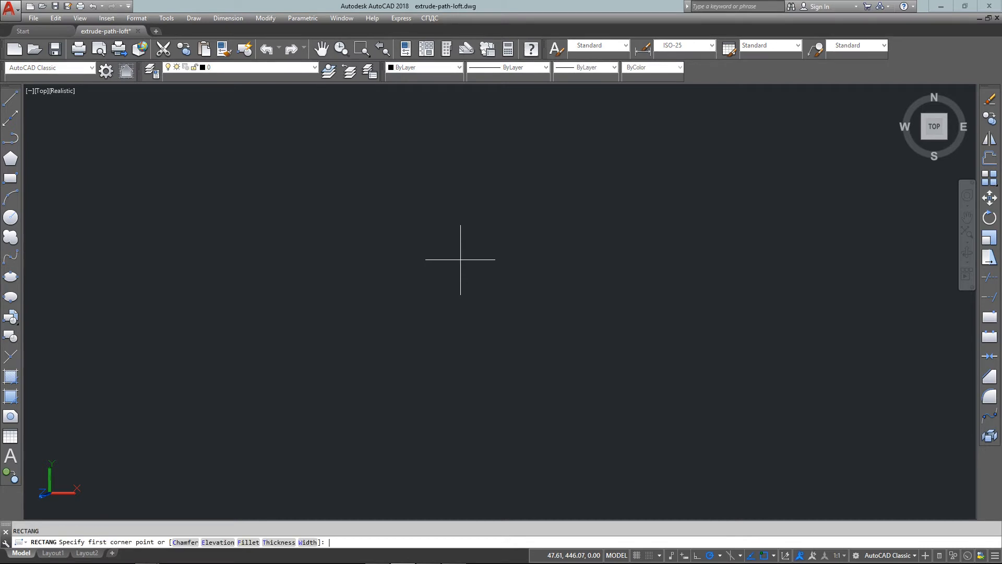
pyautogui.click(460, 261)
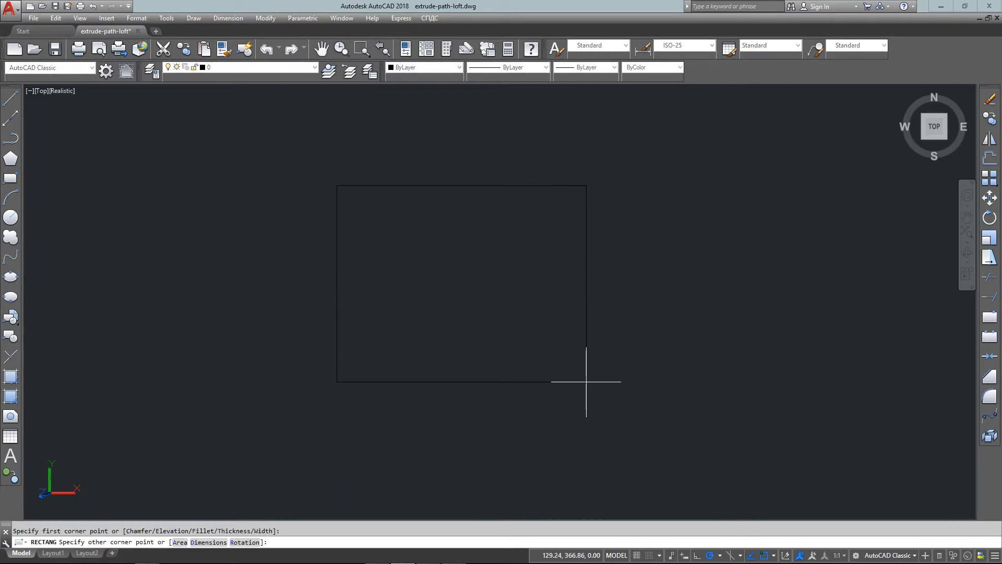
pyautogui.write('@20')
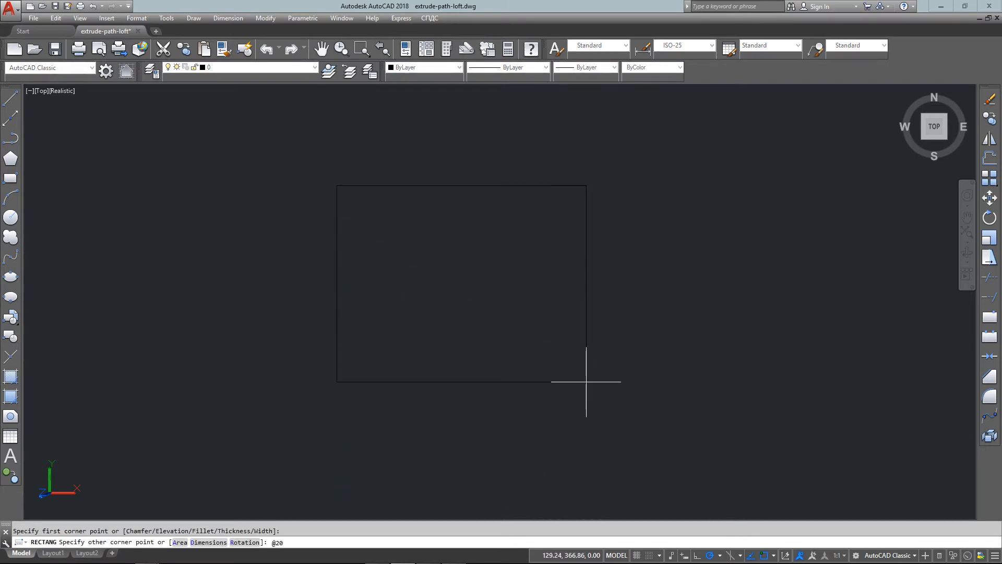
pyautogui.write('@20,20')
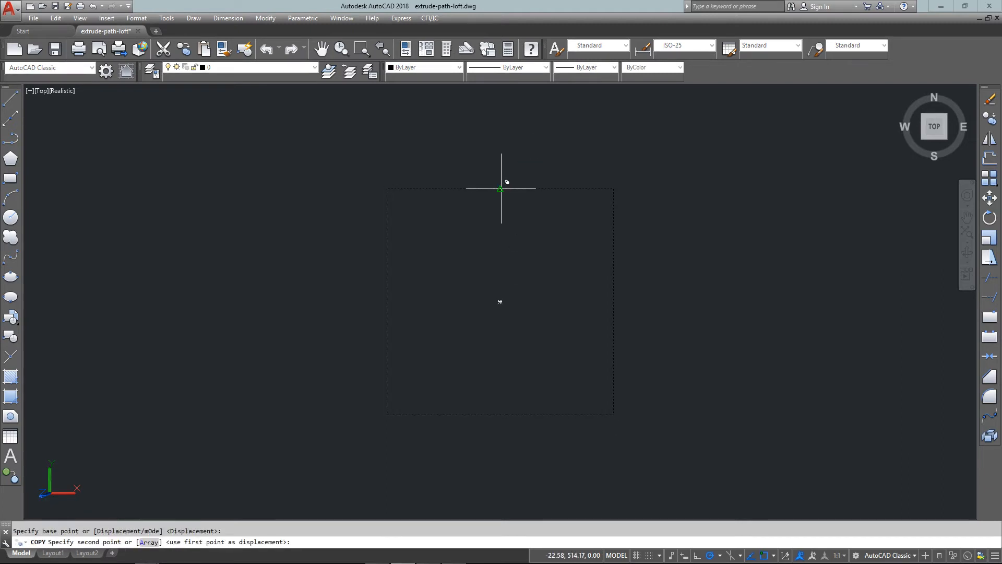
# Step: Copy the square in place and rotate the copy 45° about its centre
pyautogui.click(501, 189)
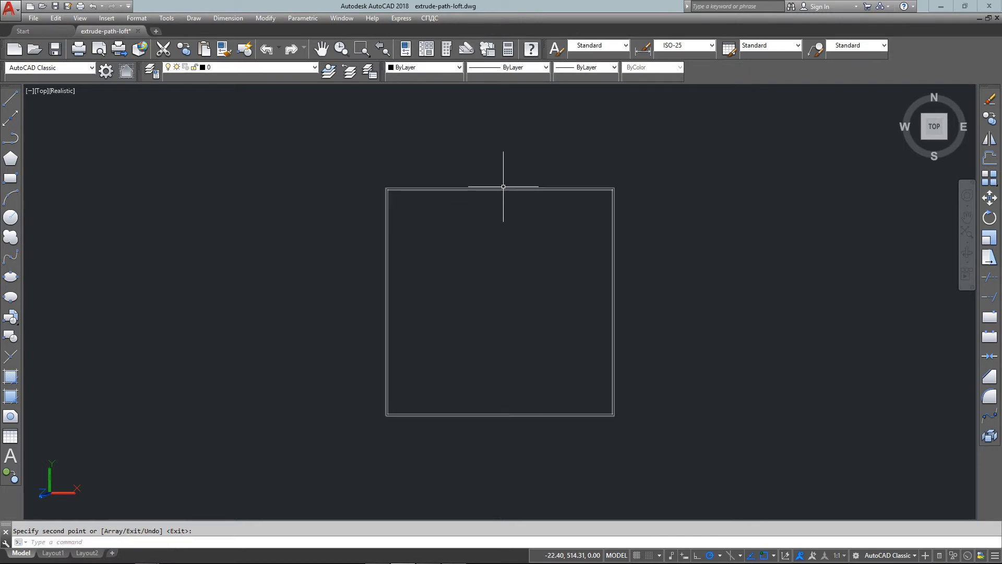
pyautogui.press('Escape')
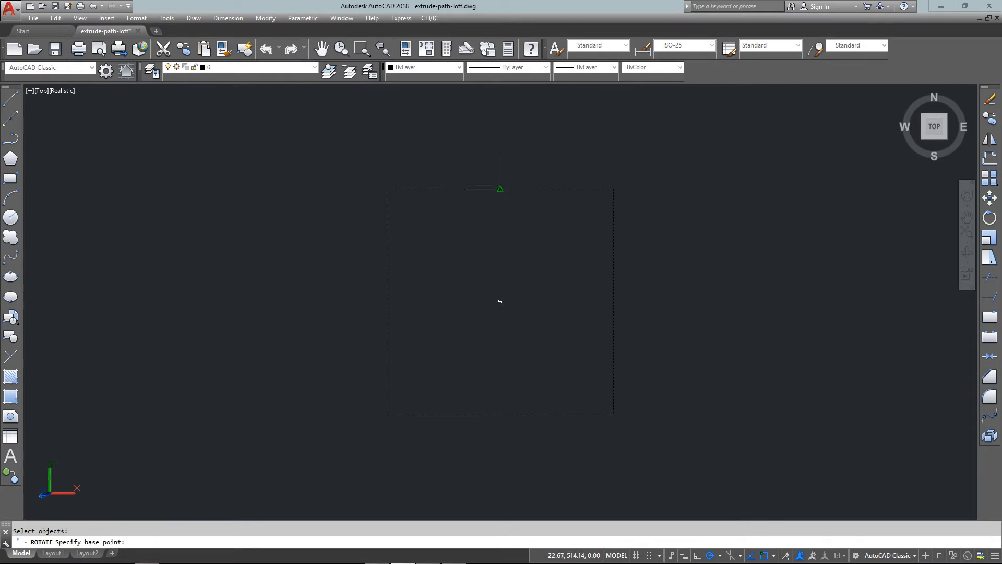
pyautogui.moveTo(495, 301)
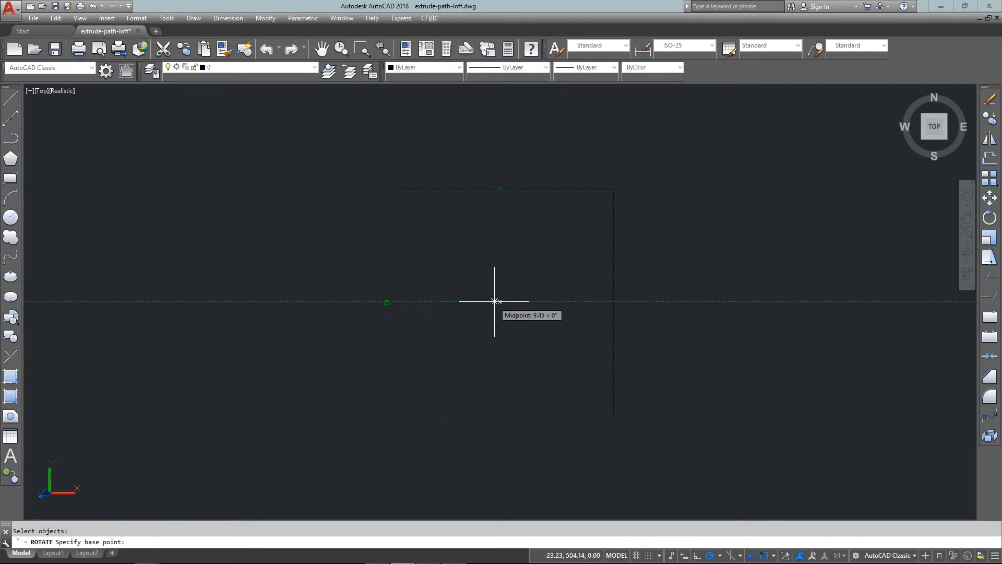
pyautogui.click(495, 301)
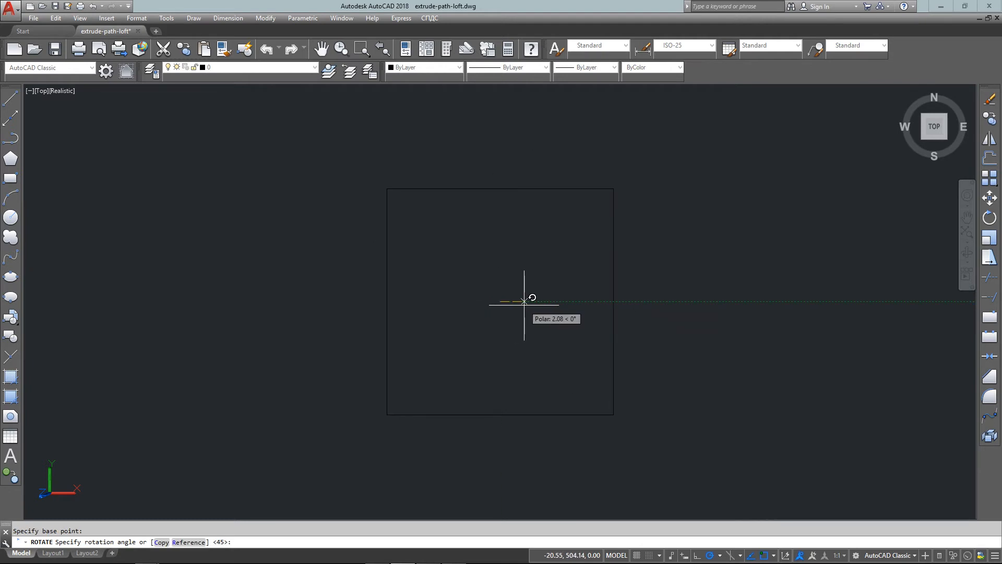
pyautogui.write('45')
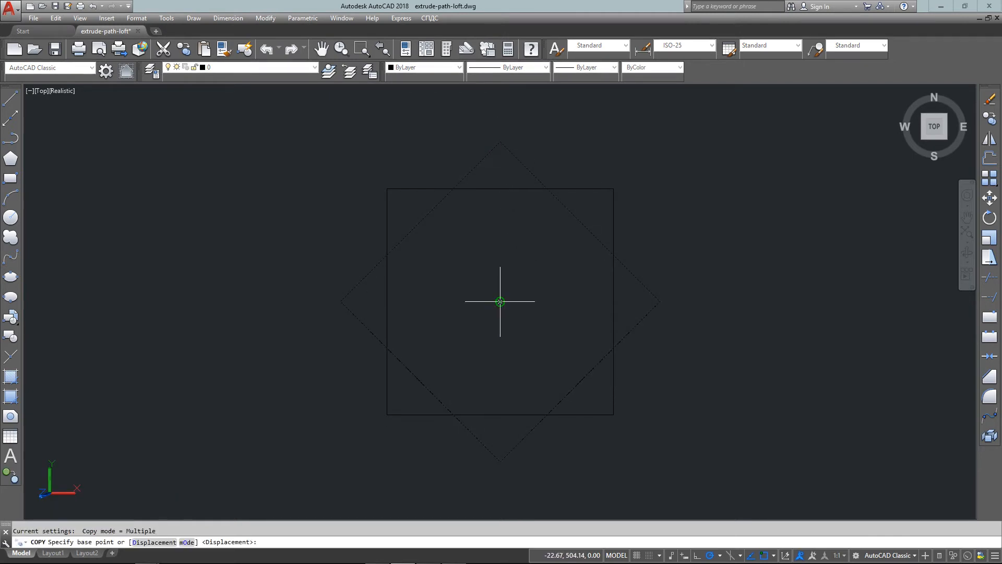
# Step: Copy the rotated square straight up from its centre with a relative @0,0,Z offset
pyautogui.click(499, 302)
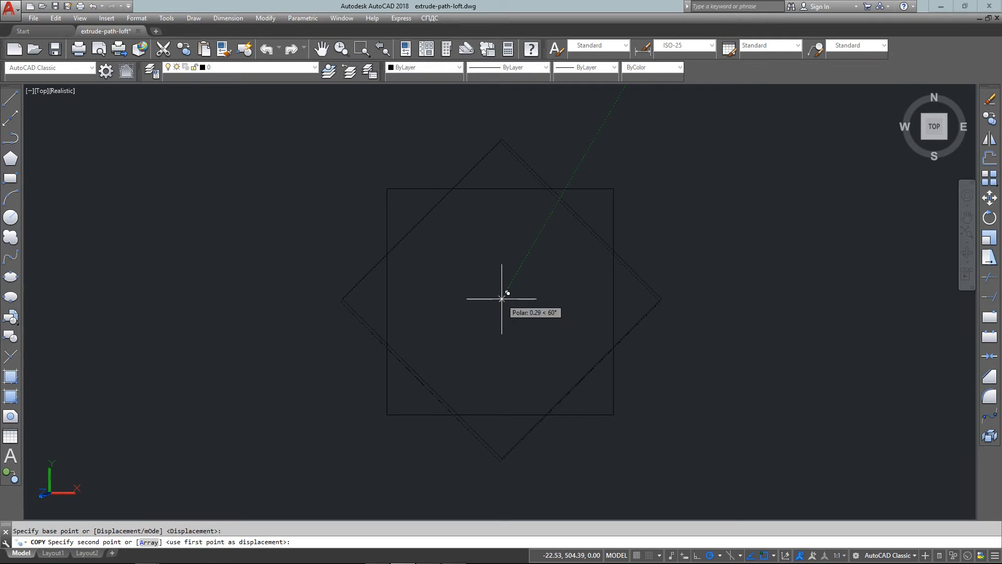
pyautogui.write('@')
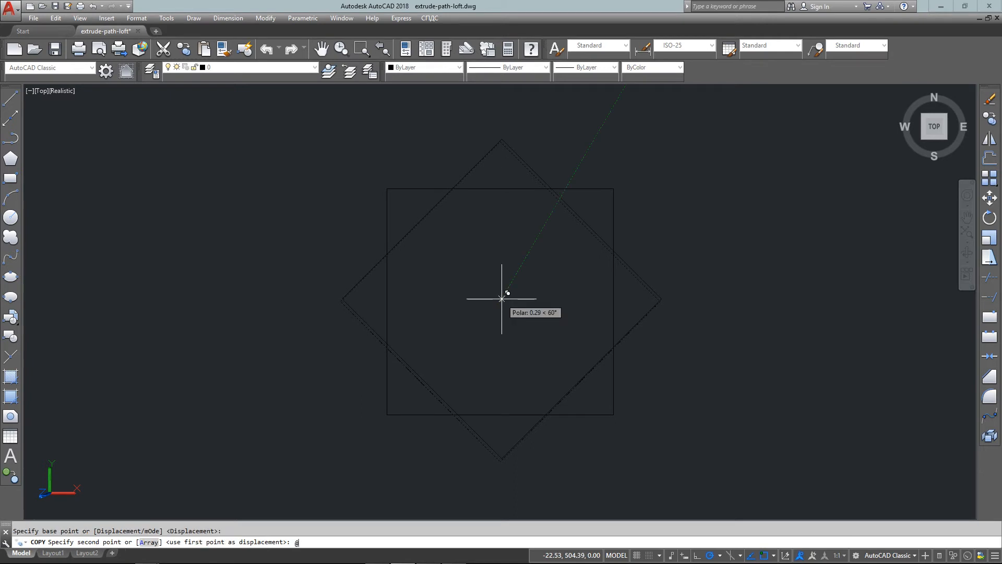
pyautogui.write('0,0,')
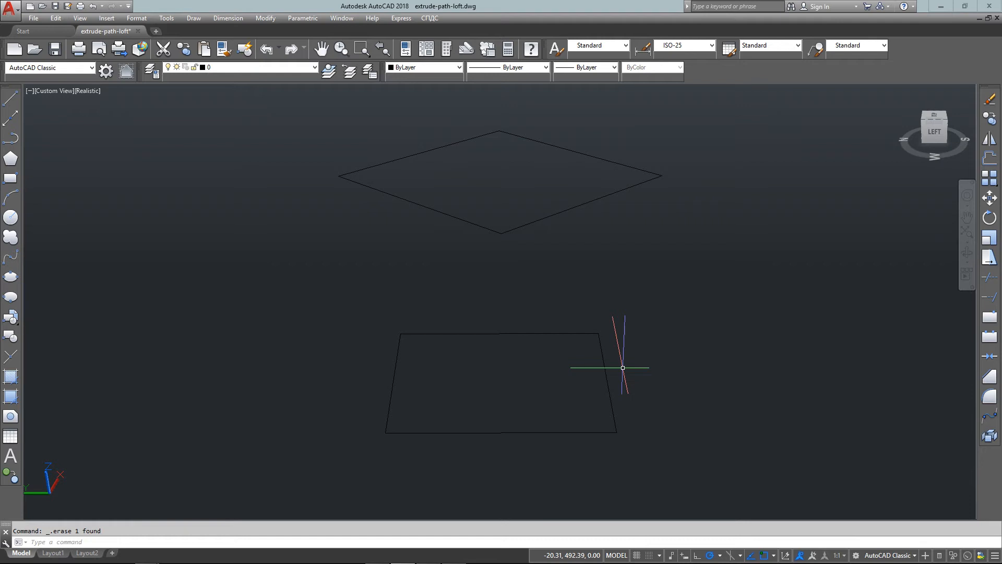
pyautogui.moveTo(524, 219)
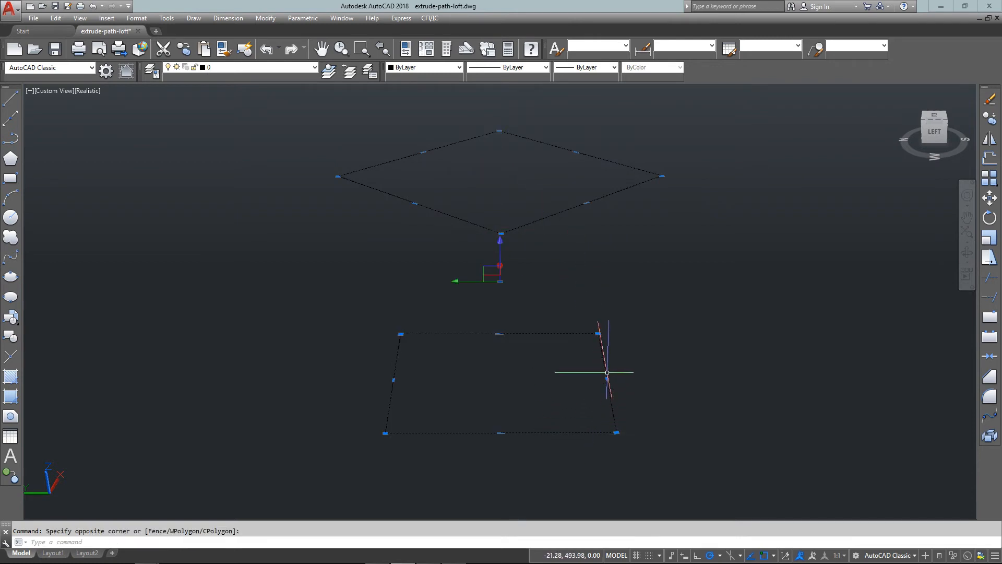
# Step: Loft between the two stacked squares with cross sections only and orbit the result
pyautogui.press('Escape')
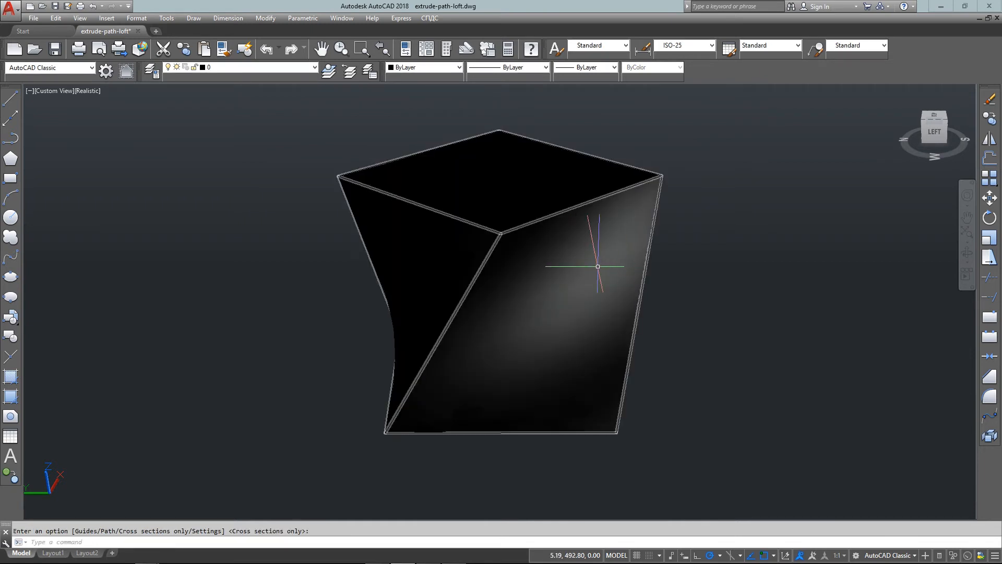
pyautogui.write('3DORBIT')
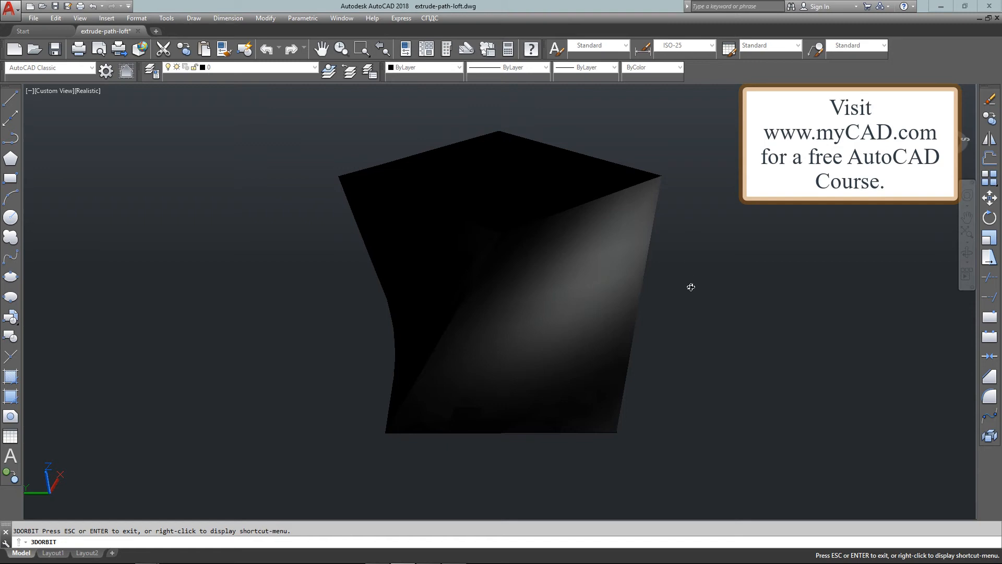
pyautogui.moveTo(690, 287); pyautogui.dragTo(521, 266)
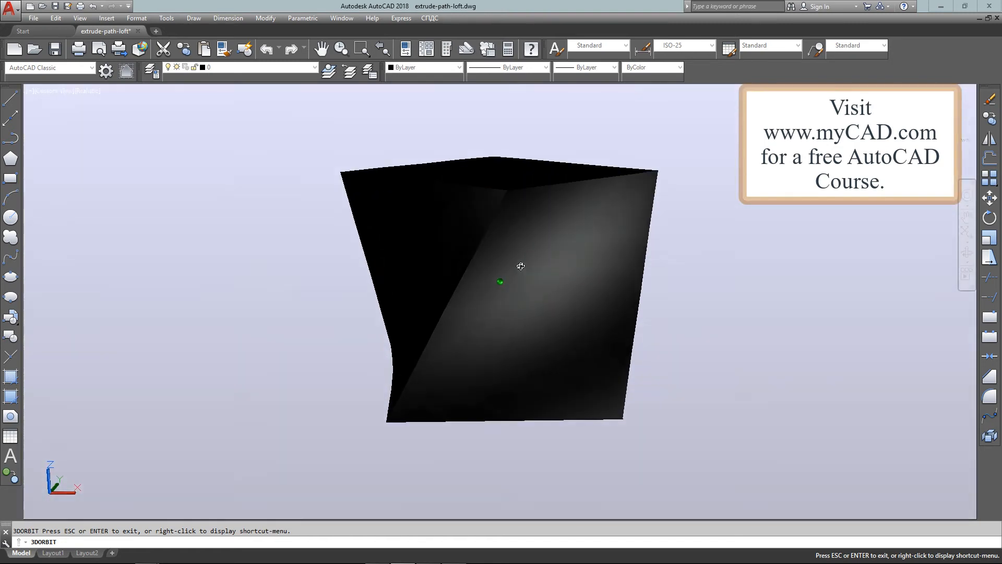
pyautogui.moveTo(520, 266); pyautogui.dragTo(718, 291)
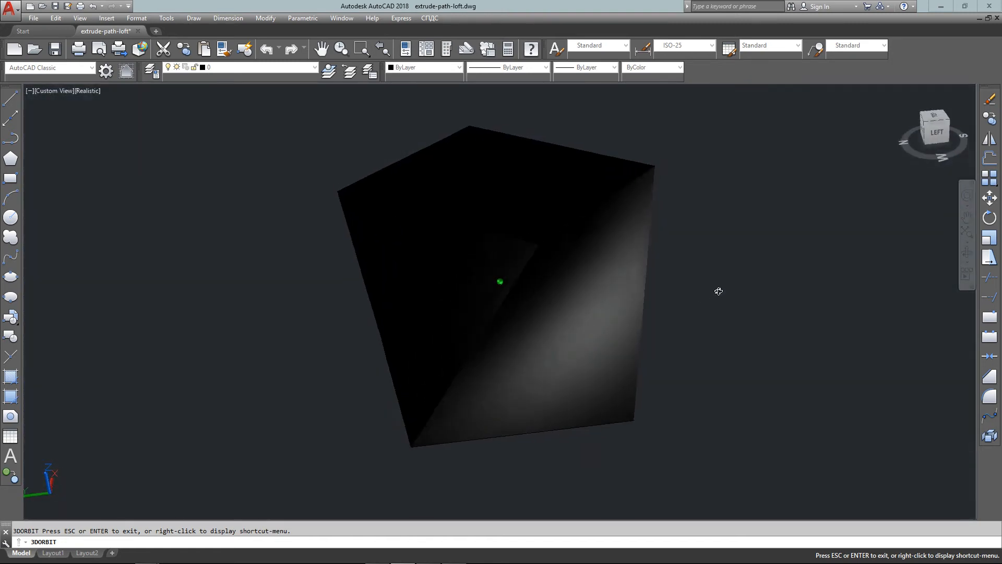
pyautogui.moveTo(718, 292); pyautogui.dragTo(621, 276)
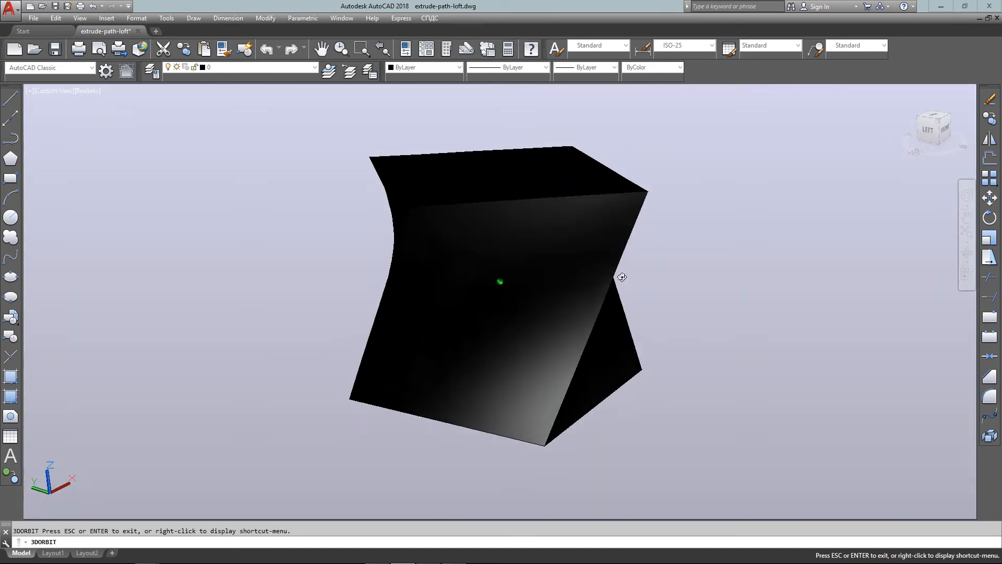
pyautogui.moveTo(622, 276); pyautogui.dragTo(516, 289)
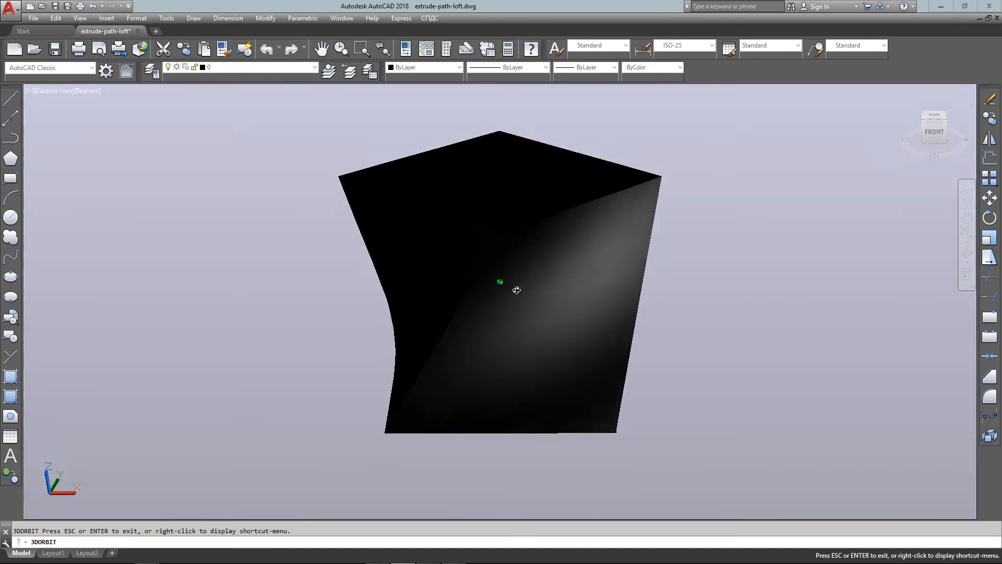
pyautogui.moveTo(515, 290); pyautogui.dragTo(630, 274)
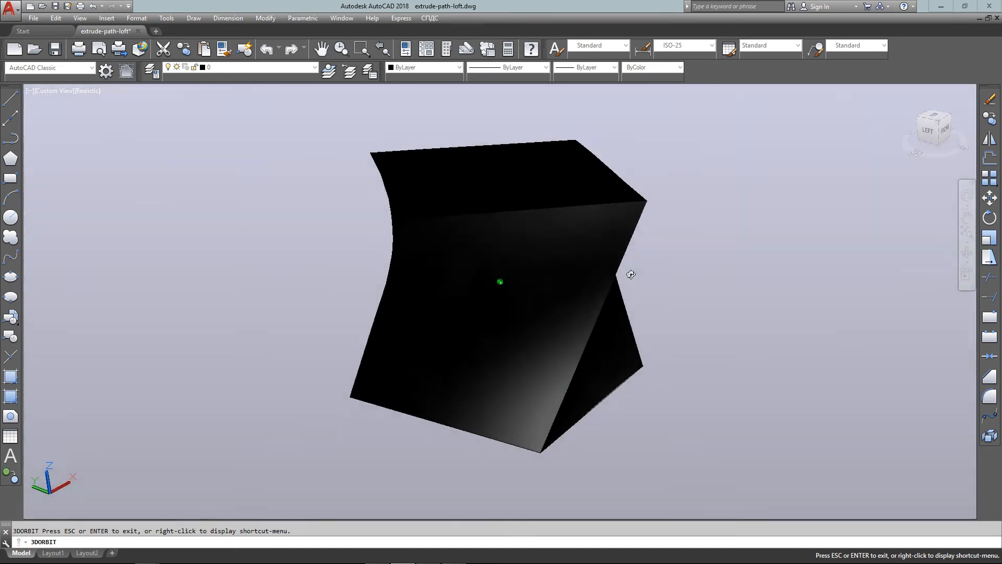
pyautogui.moveTo(630, 274); pyautogui.dragTo(681, 276)
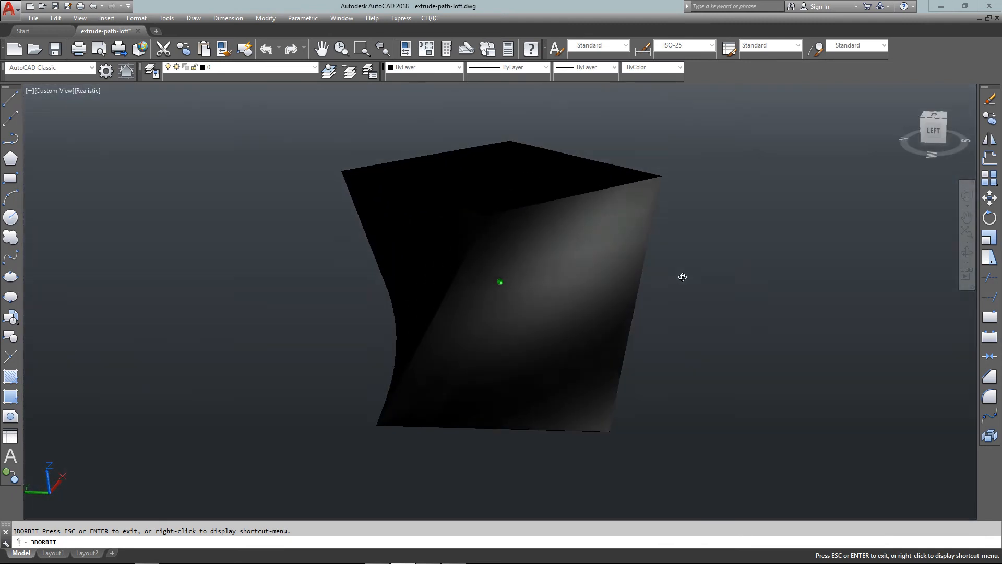
pyautogui.moveTo(681, 277); pyautogui.dragTo(816, 292)
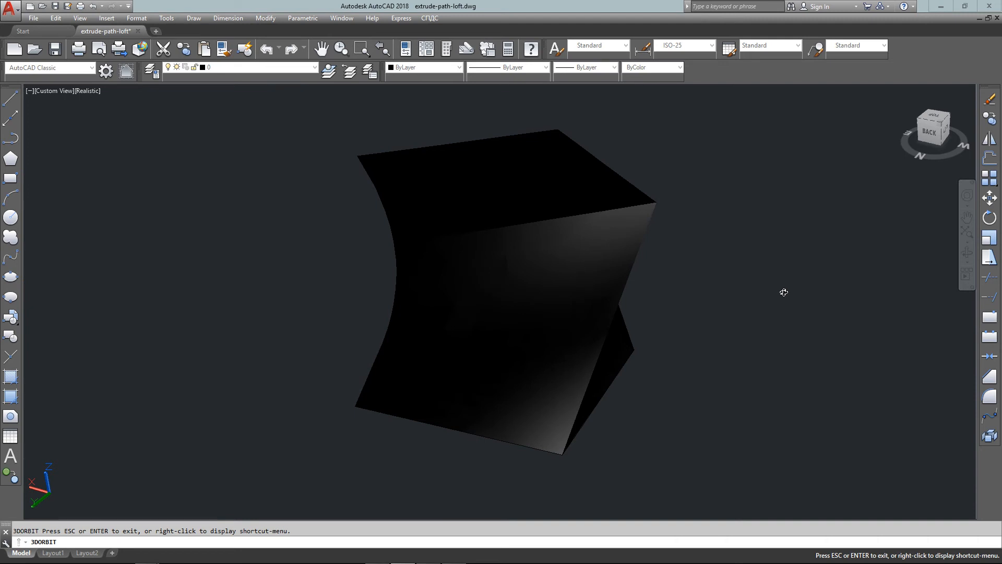
pyautogui.moveTo(695, 292)
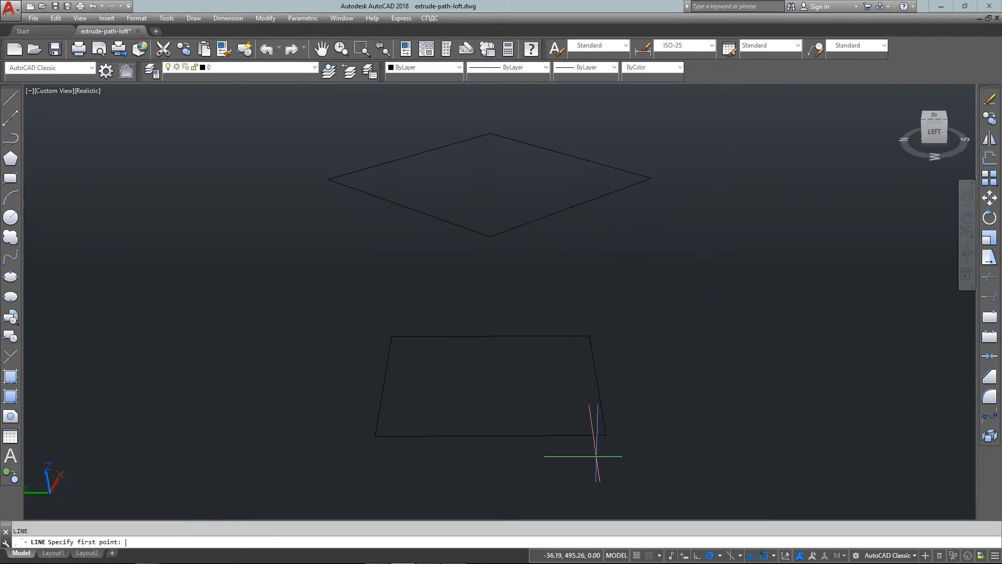
pyautogui.moveTo(491, 382)
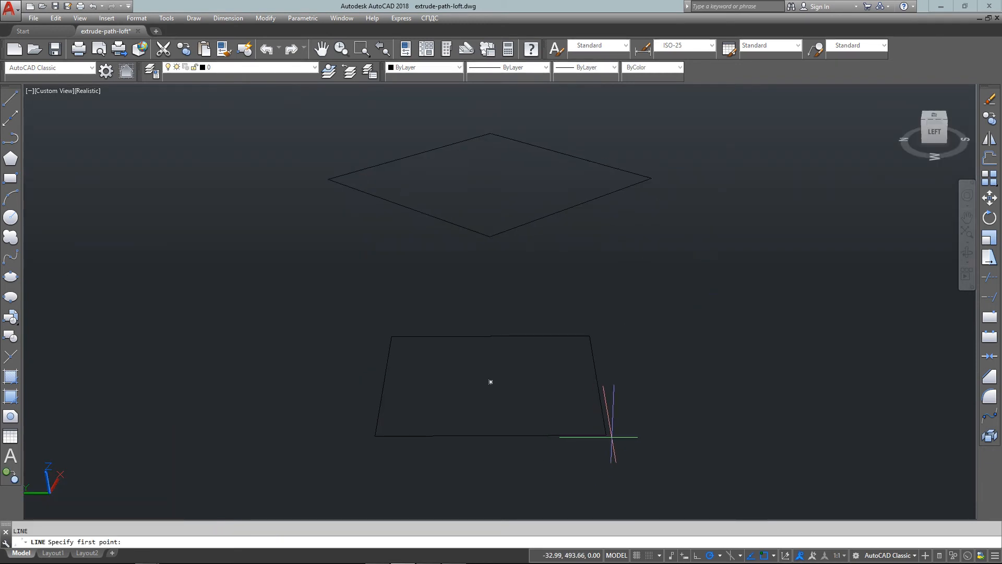
# Step: Begin a guide line from the lower square's left corner toward the upper square
pyautogui.click(606, 436)
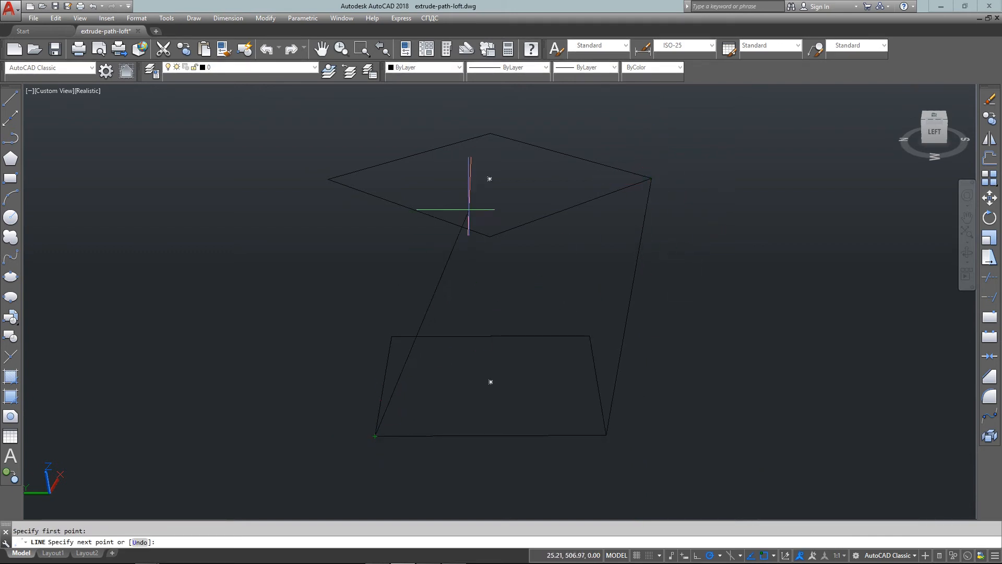
pyautogui.moveTo(589, 335)
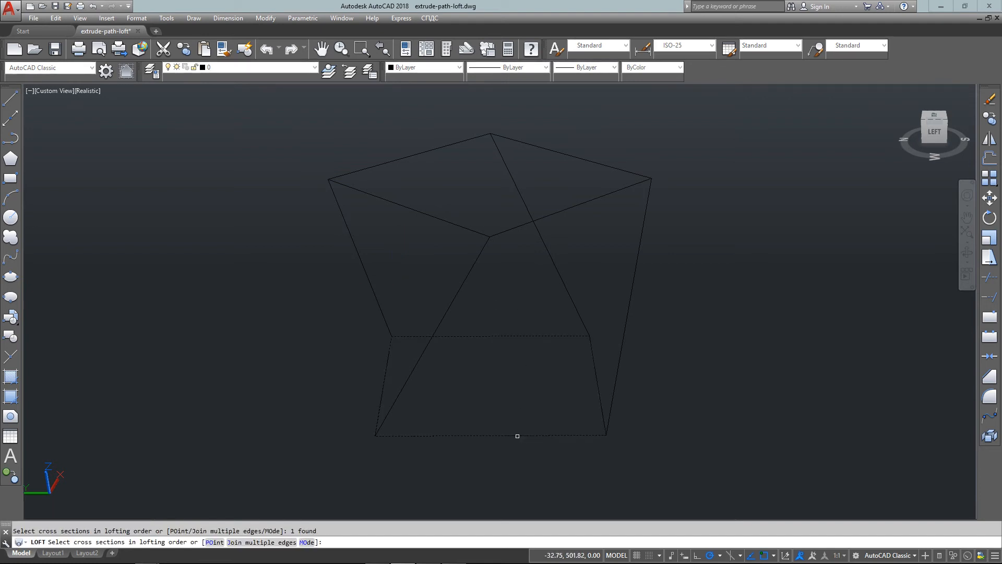
pyautogui.moveTo(516, 228)
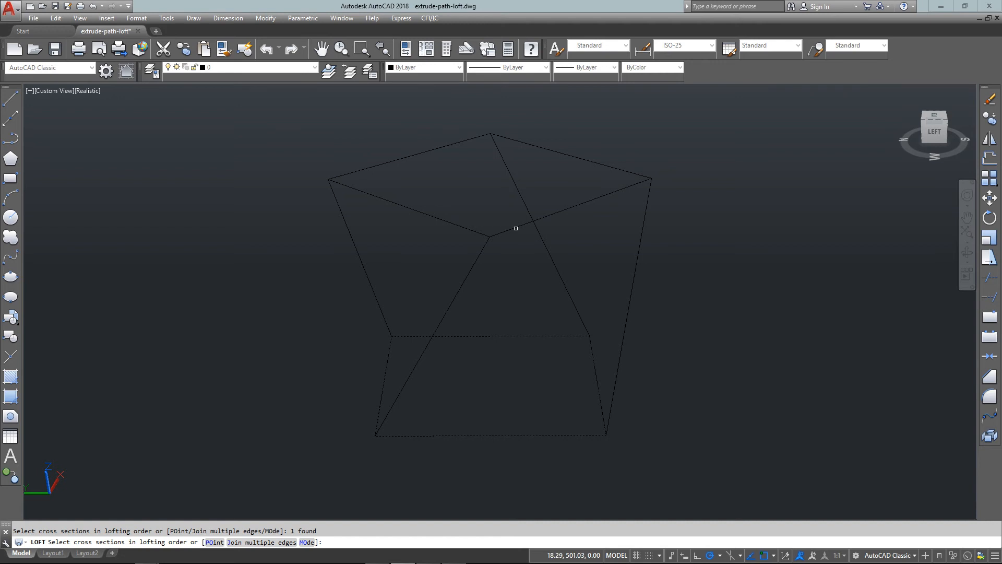
# Step: Add the upper square as a section and select the remaining corner lines as loft guides
pyautogui.click(548, 293)
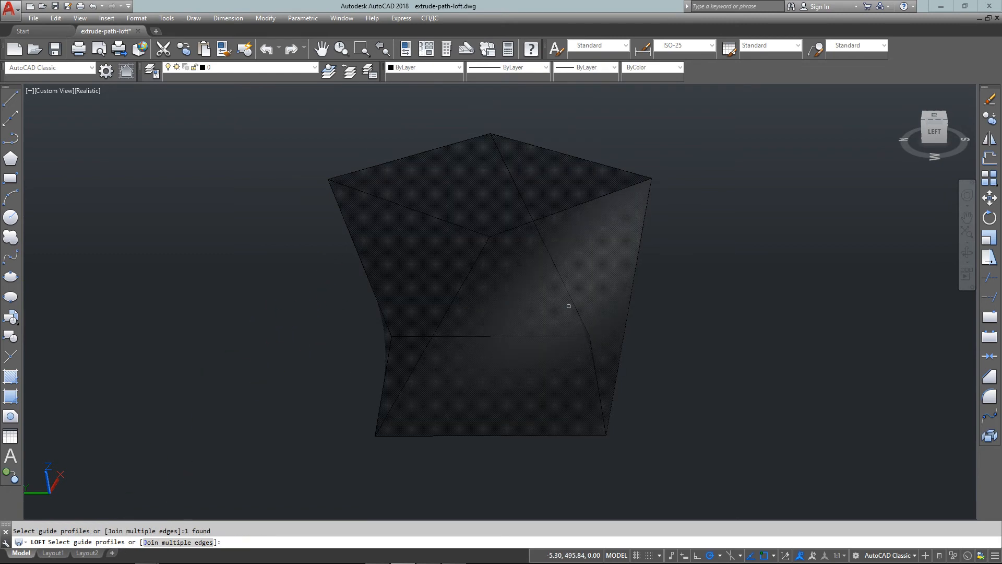
pyautogui.click(405, 266)
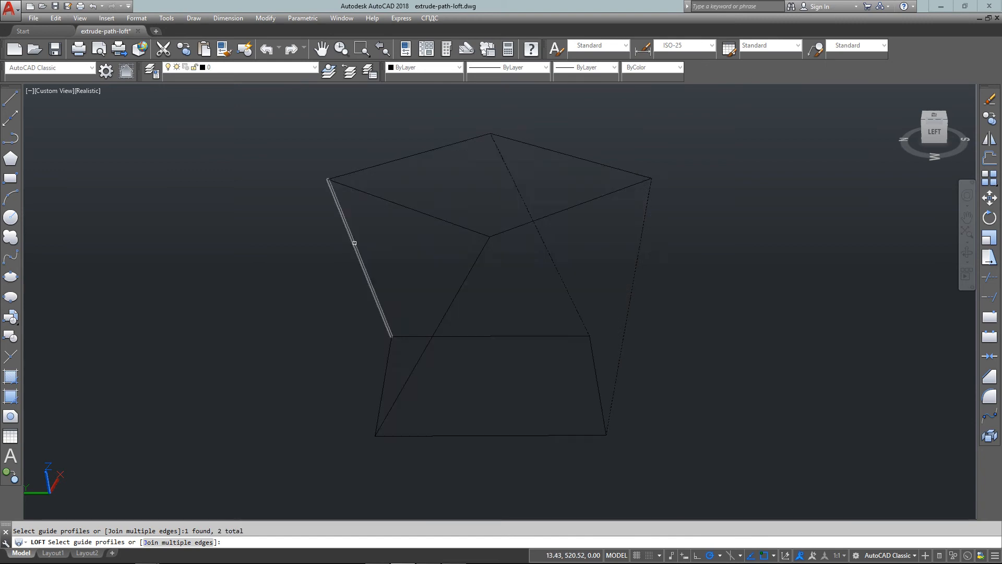
pyautogui.click(443, 320)
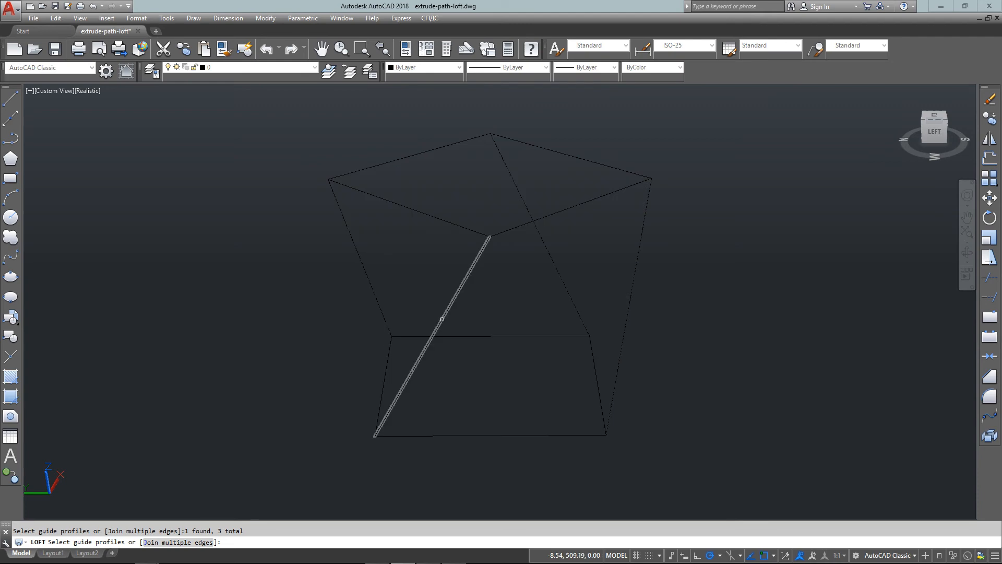
pyautogui.click(442, 318)
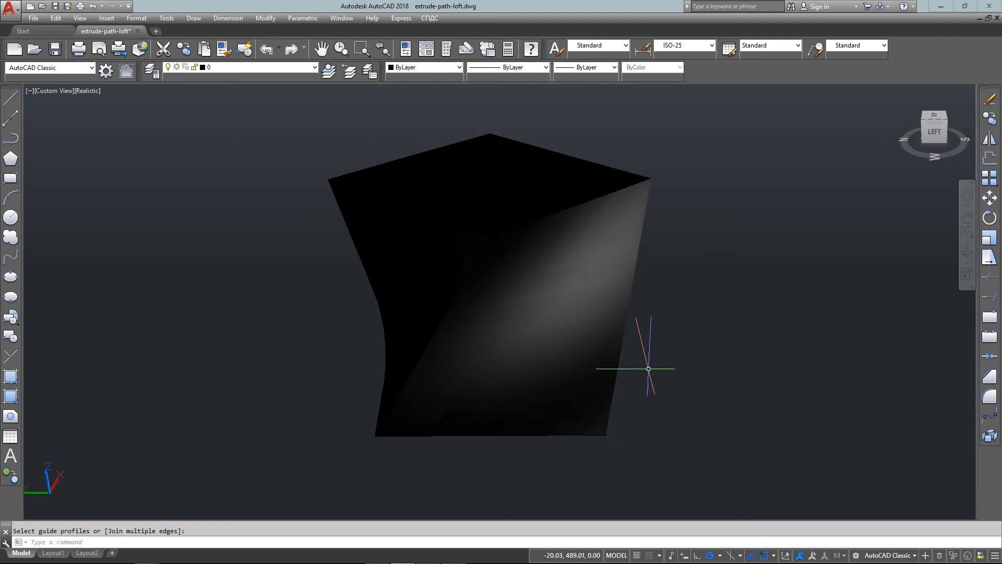
pyautogui.write('3DORBIT')
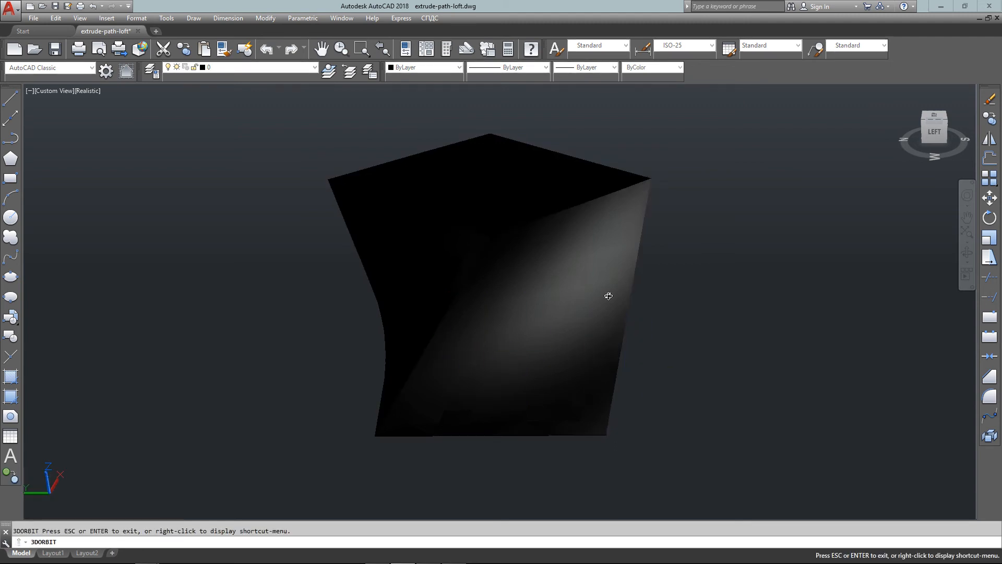
pyautogui.moveTo(607, 295); pyautogui.dragTo(397, 351)
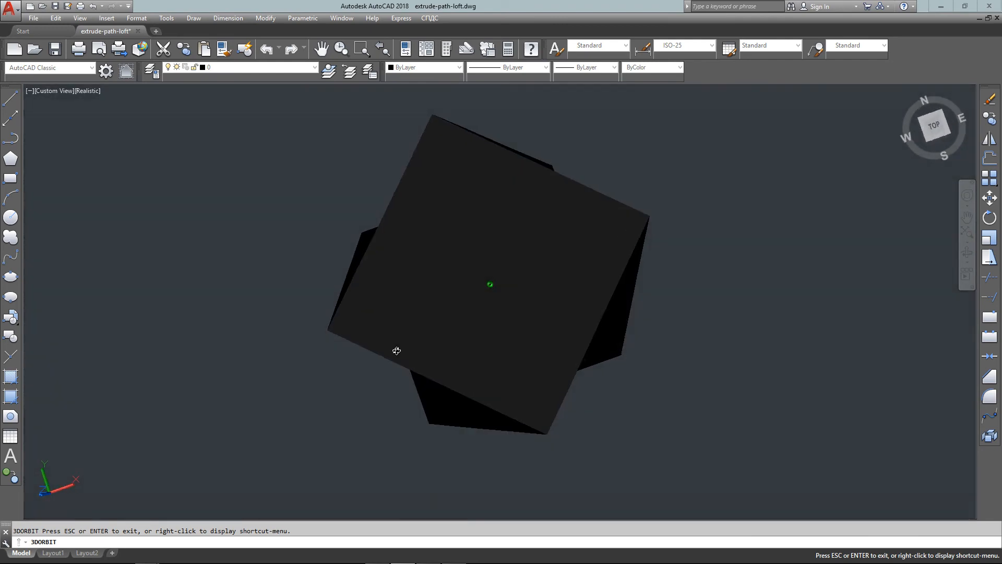
pyautogui.moveTo(397, 351); pyautogui.dragTo(284, 248)
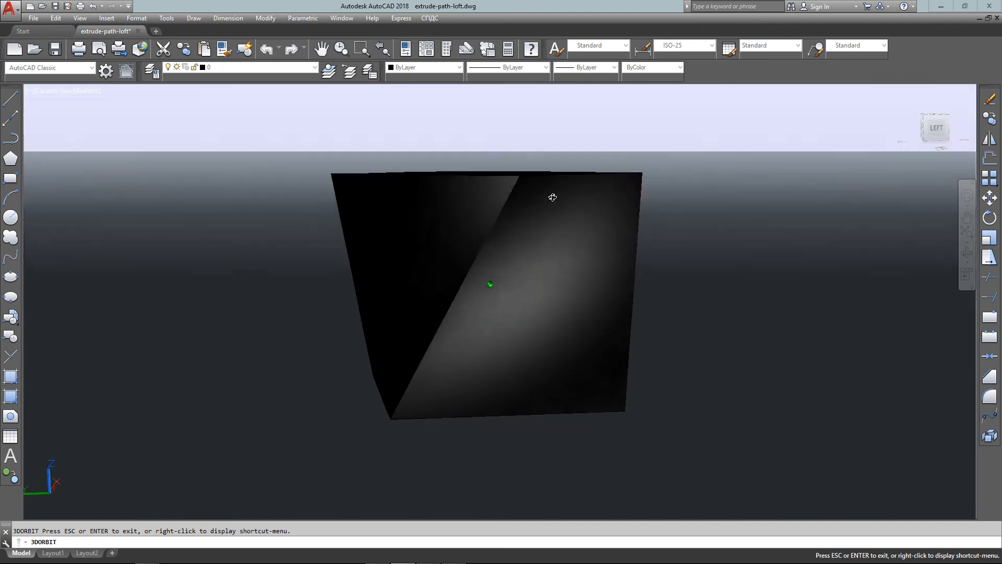
pyautogui.moveTo(553, 197); pyautogui.dragTo(492, 210)
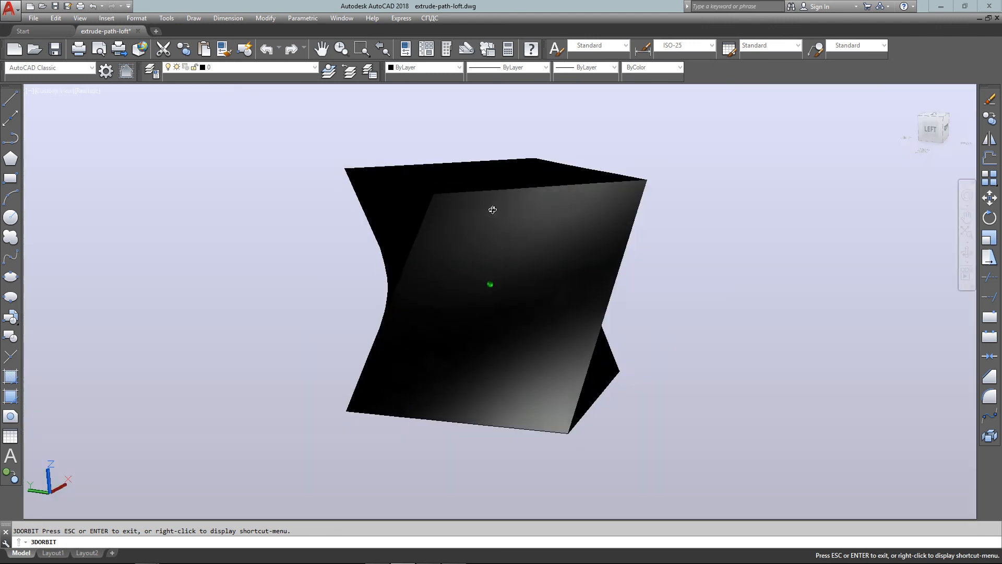
pyautogui.moveTo(492, 210); pyautogui.dragTo(643, 239)
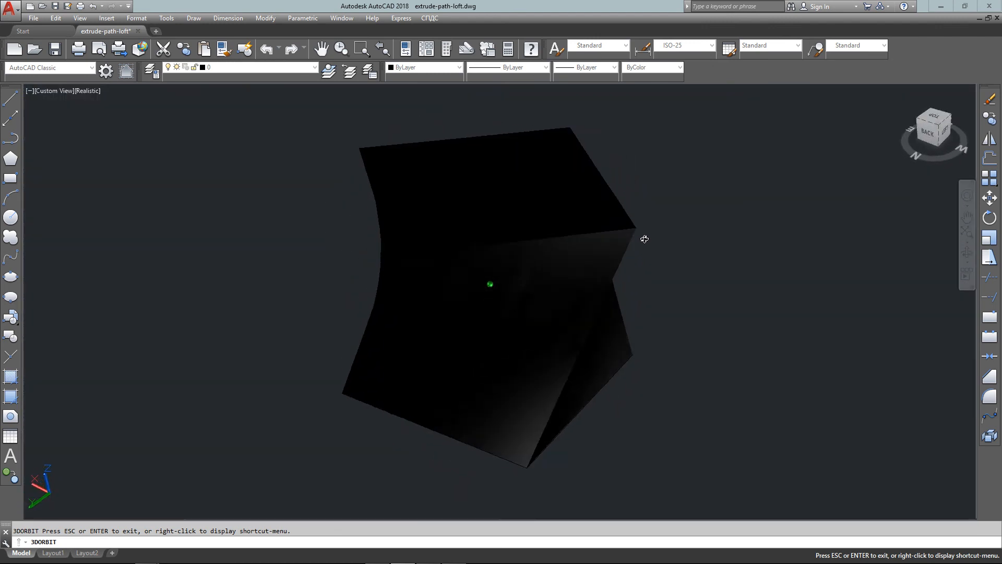
pyautogui.moveTo(644, 237); pyautogui.dragTo(493, 270)
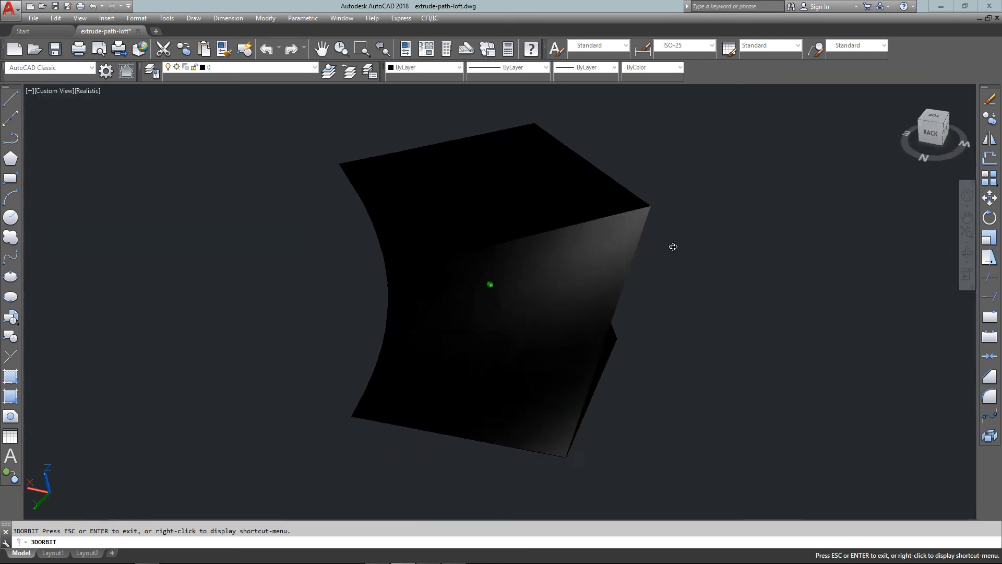
pyautogui.moveTo(672, 246); pyautogui.dragTo(523, 225)
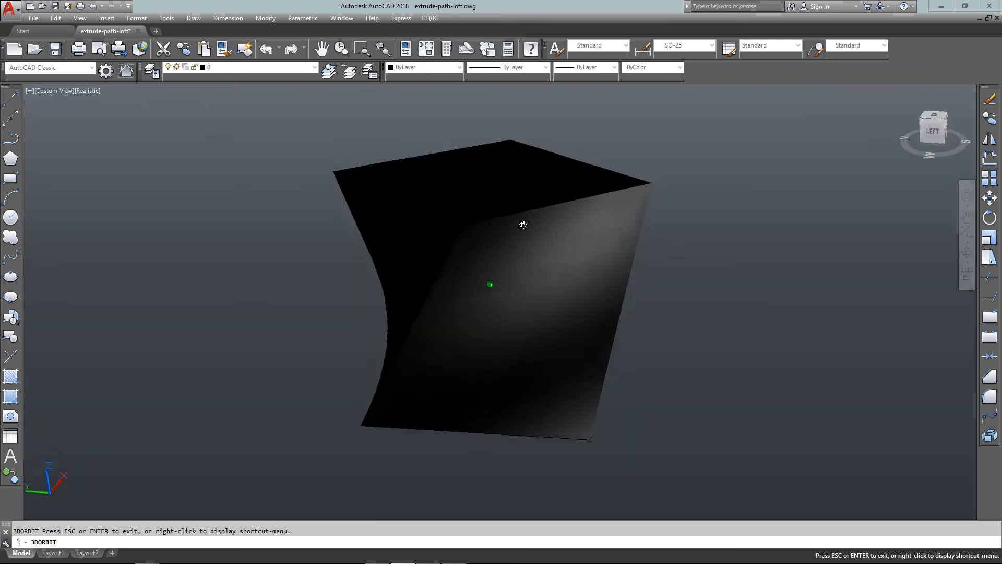
pyautogui.moveTo(523, 224); pyautogui.dragTo(658, 280)
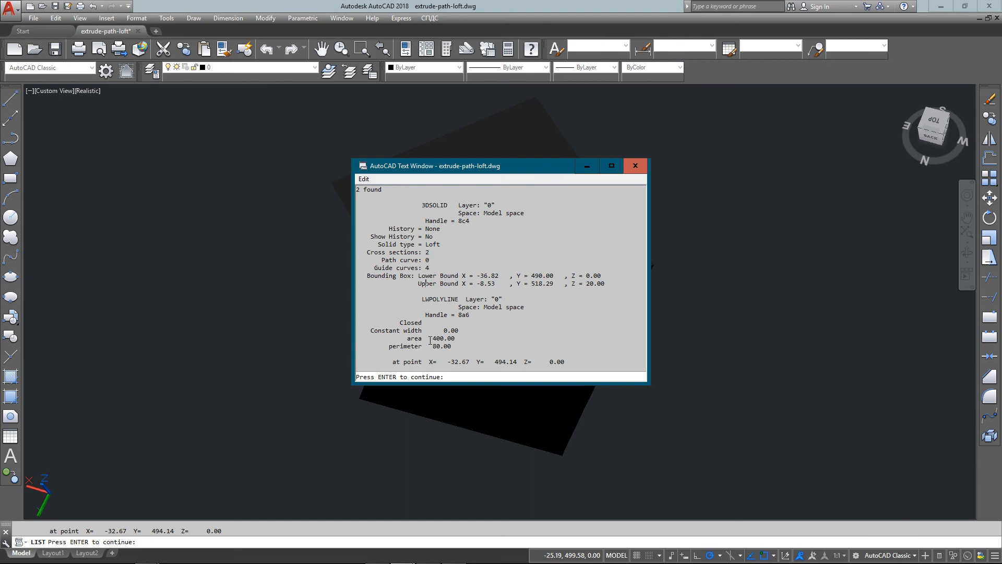
# Step: Continue the LIST output in the Text Window, then close it
pyautogui.press('enter')
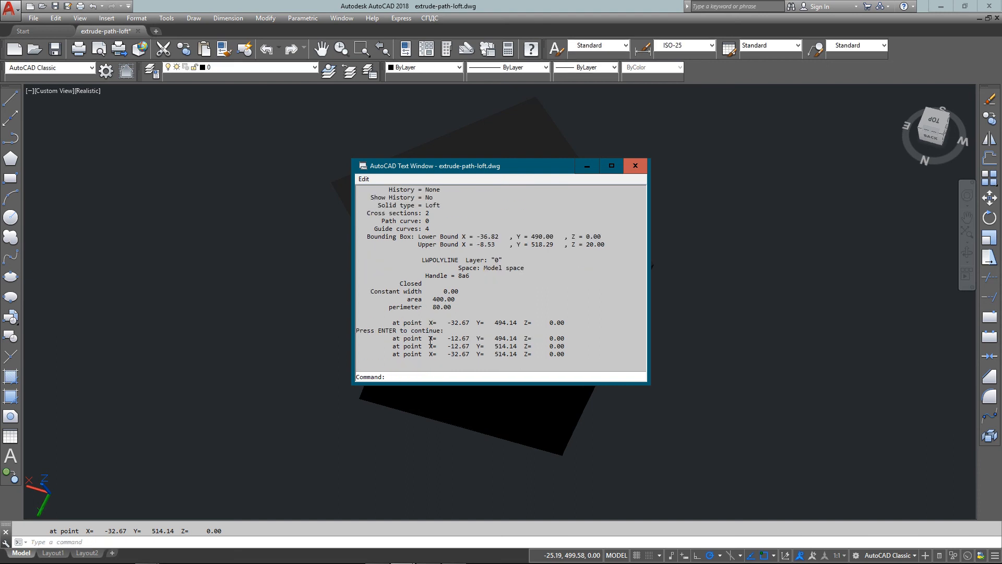
pyautogui.click(634, 165)
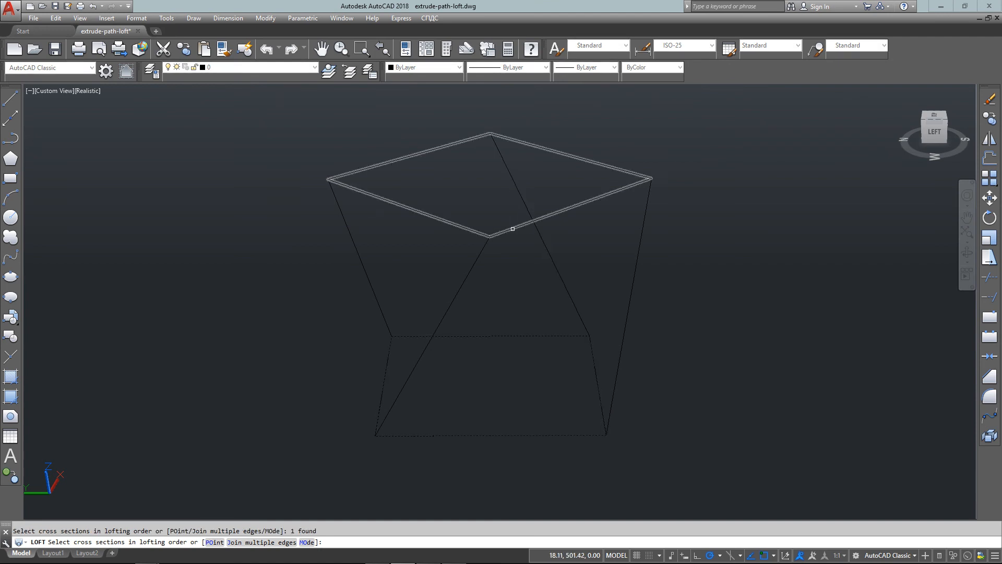
# Step: Pick the bottom square as the loft's second cross section
pyautogui.click(321, 433)
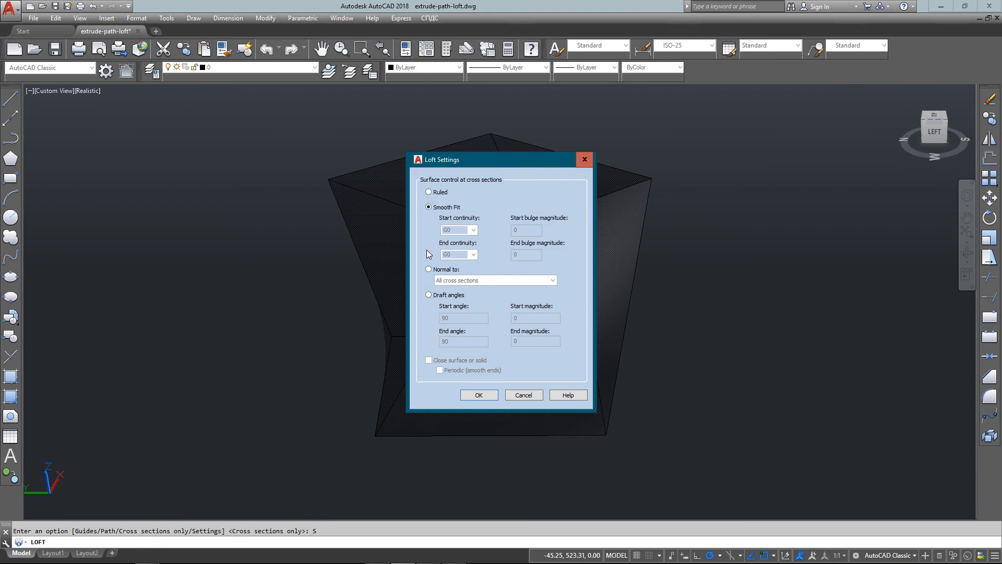
pyautogui.moveTo(488, 238)
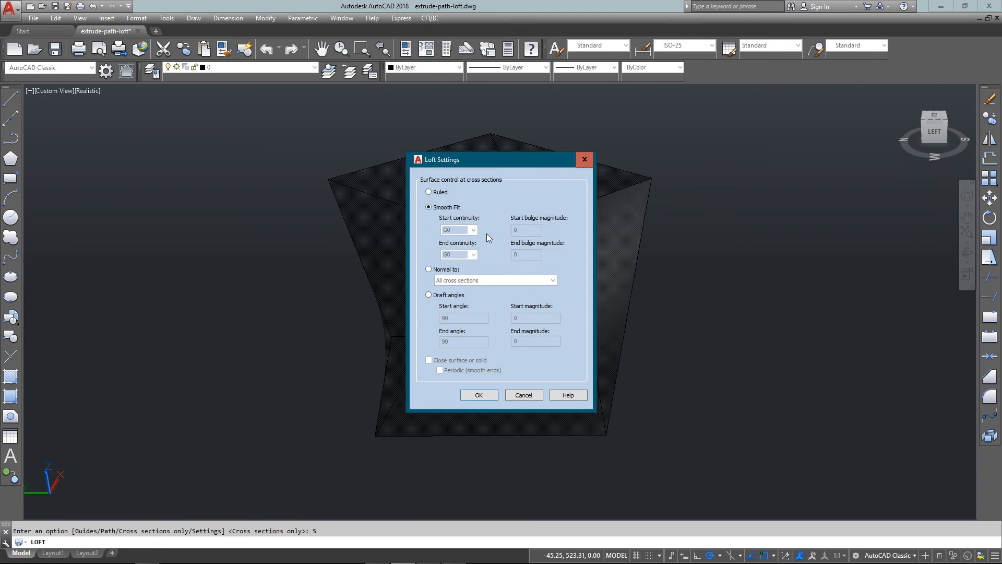
# Step: Preview Ruled, choose Draft angles surface control, and accept the Loft Settings to create the solid
pyautogui.click(428, 192)
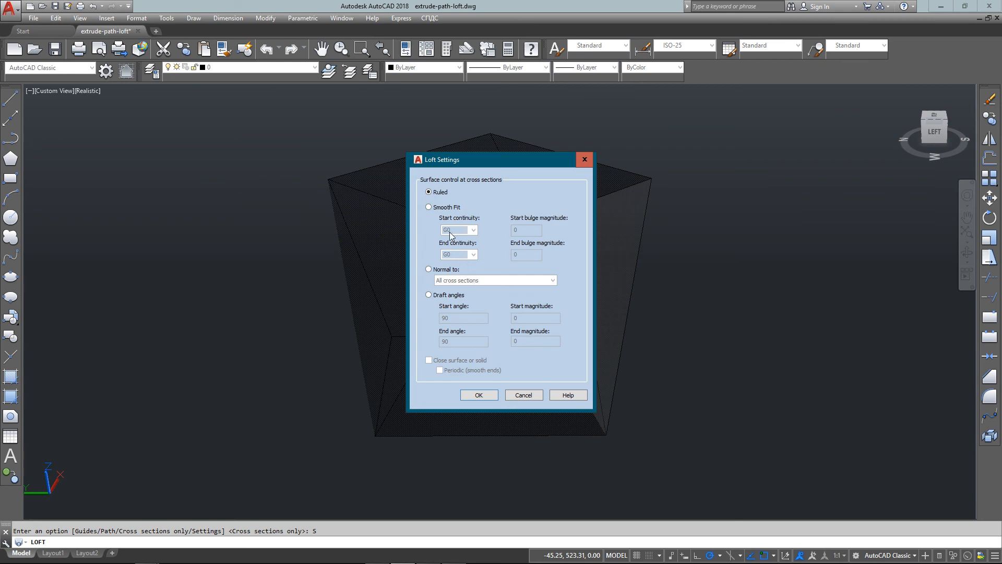
pyautogui.click(429, 294)
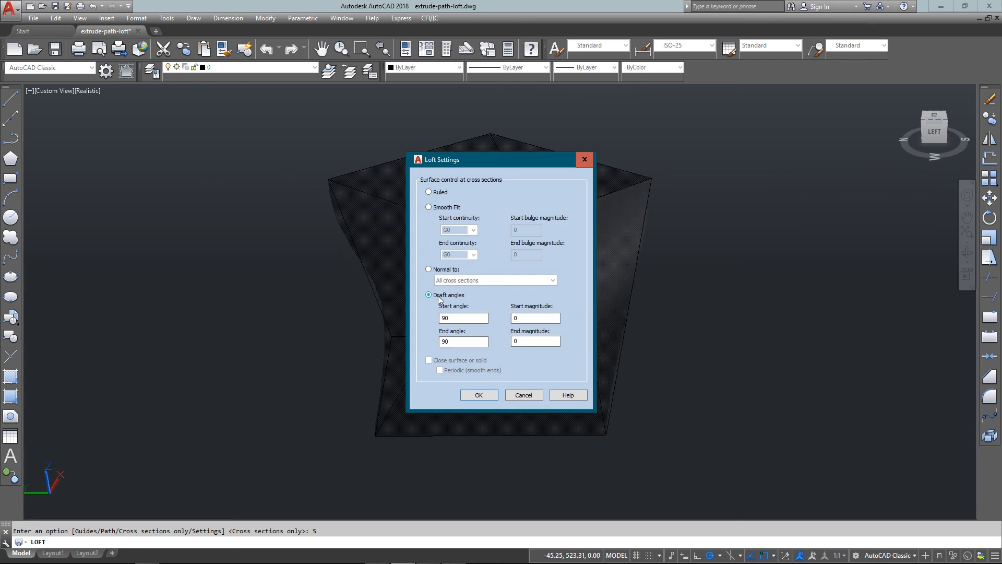
pyautogui.click(478, 395)
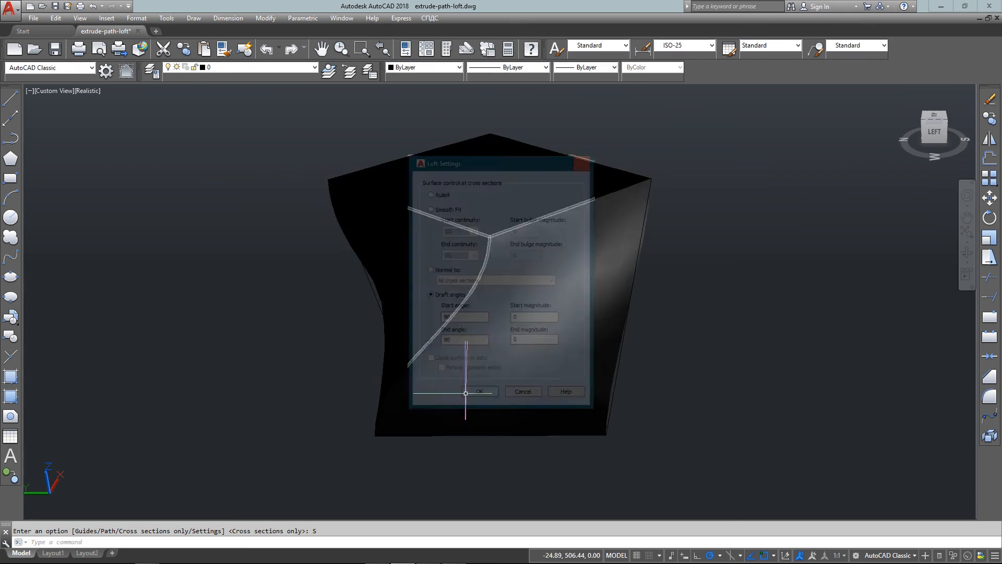
pyautogui.click(480, 390)
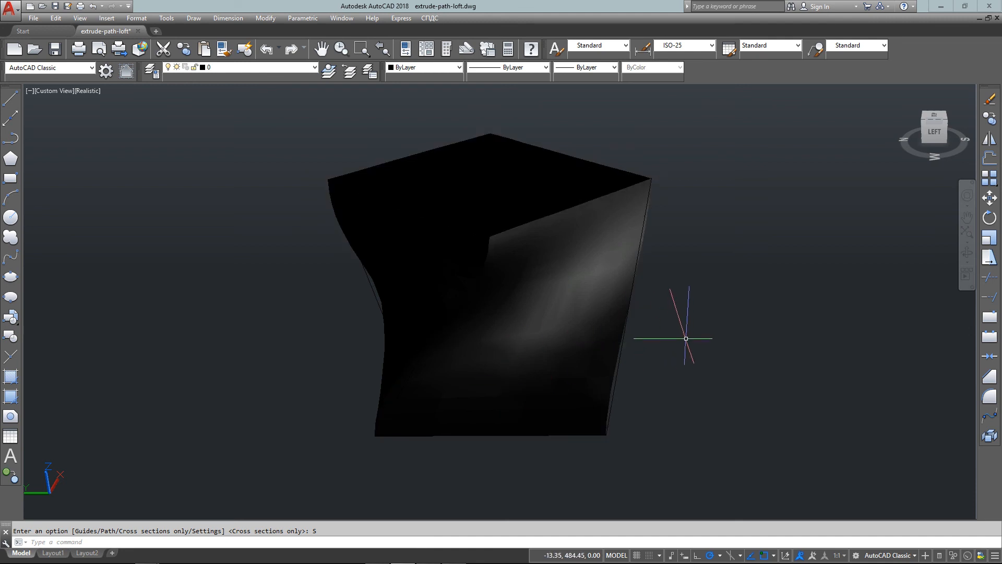
pyautogui.moveTo(667, 338)
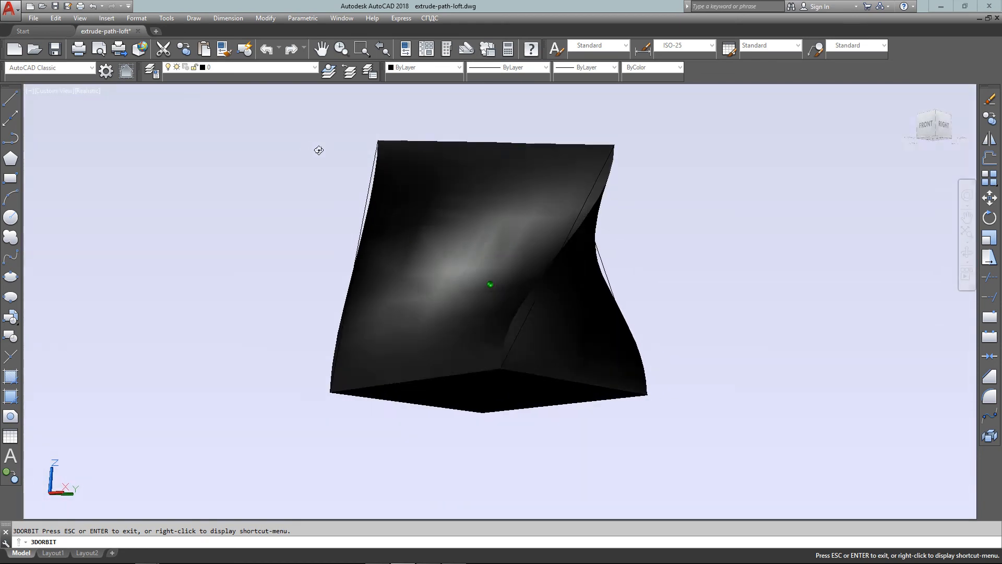
pyautogui.moveTo(320, 150); pyautogui.dragTo(628, 176)
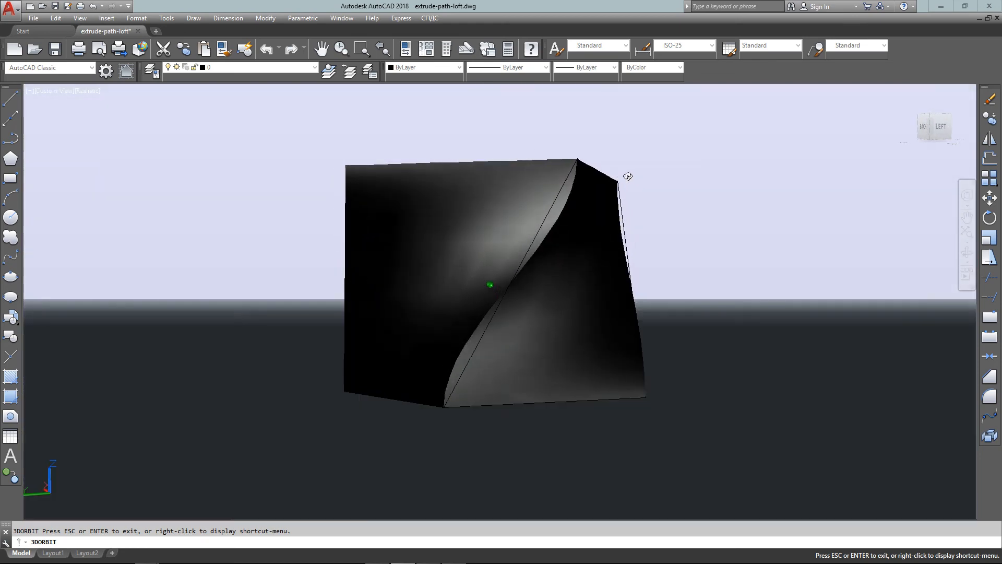
pyautogui.moveTo(627, 175); pyautogui.dragTo(354, 207)
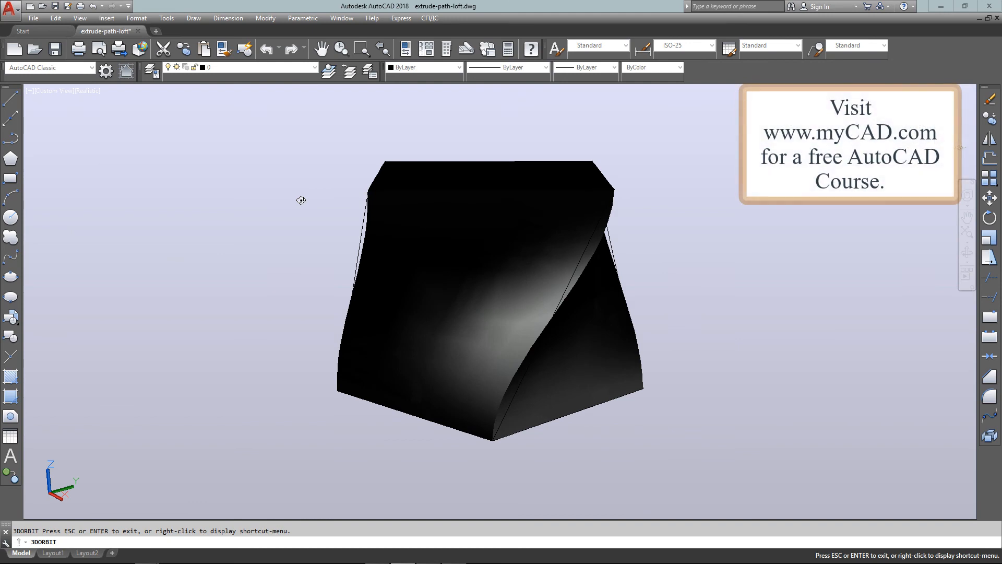
pyautogui.moveTo(301, 199); pyautogui.dragTo(508, 209)
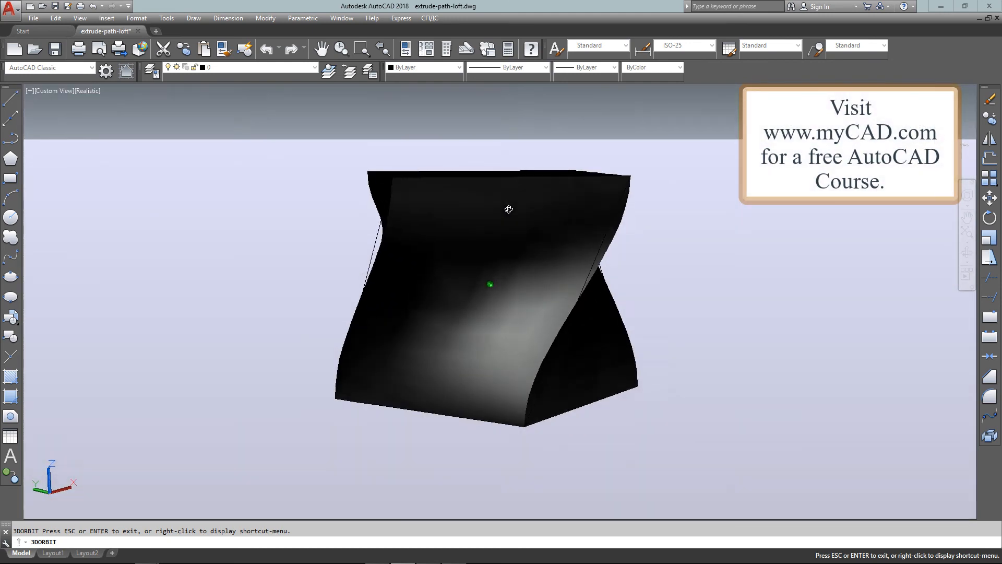
pyautogui.moveTo(508, 209); pyautogui.dragTo(480, 232)
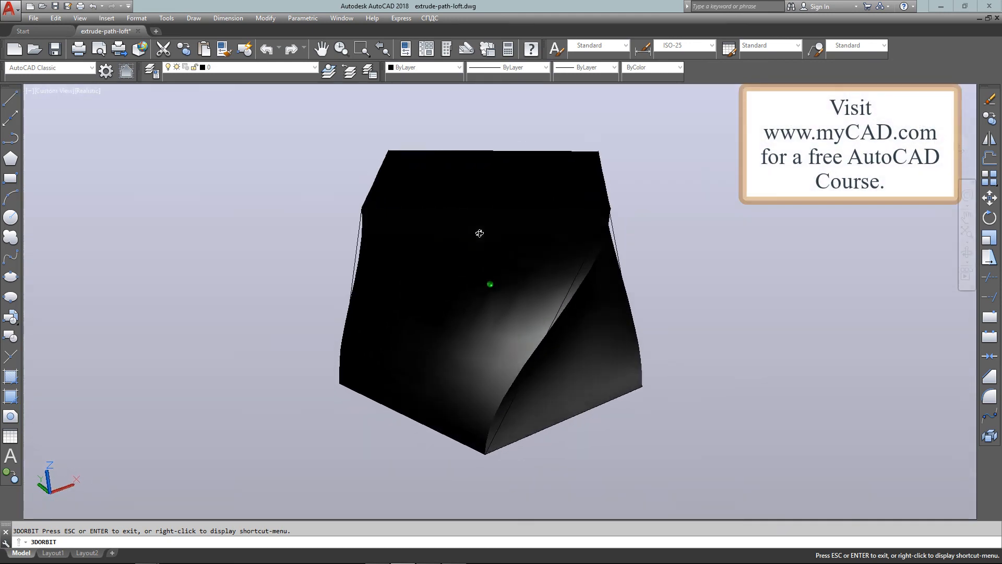
pyautogui.moveTo(479, 233); pyautogui.dragTo(398, 233)
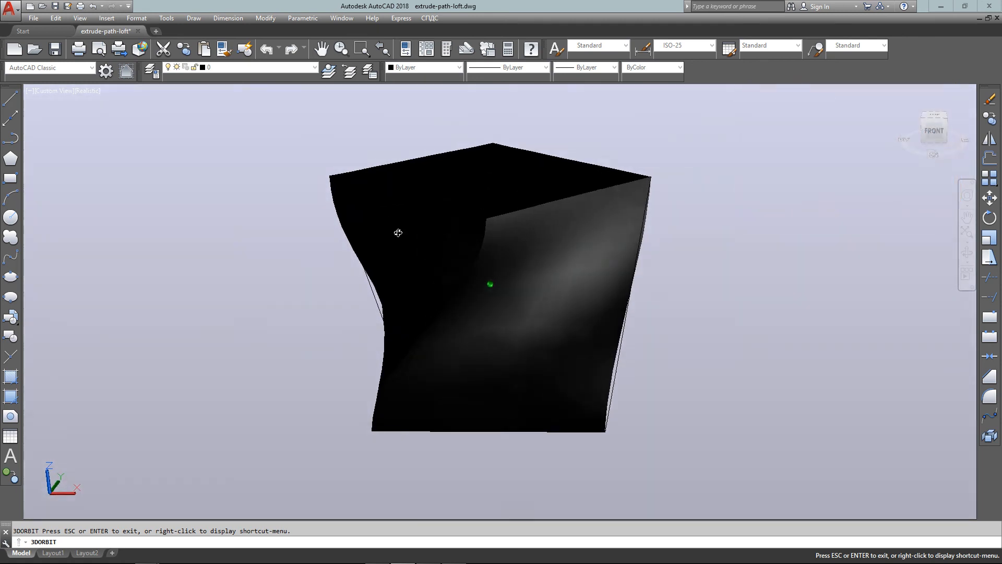